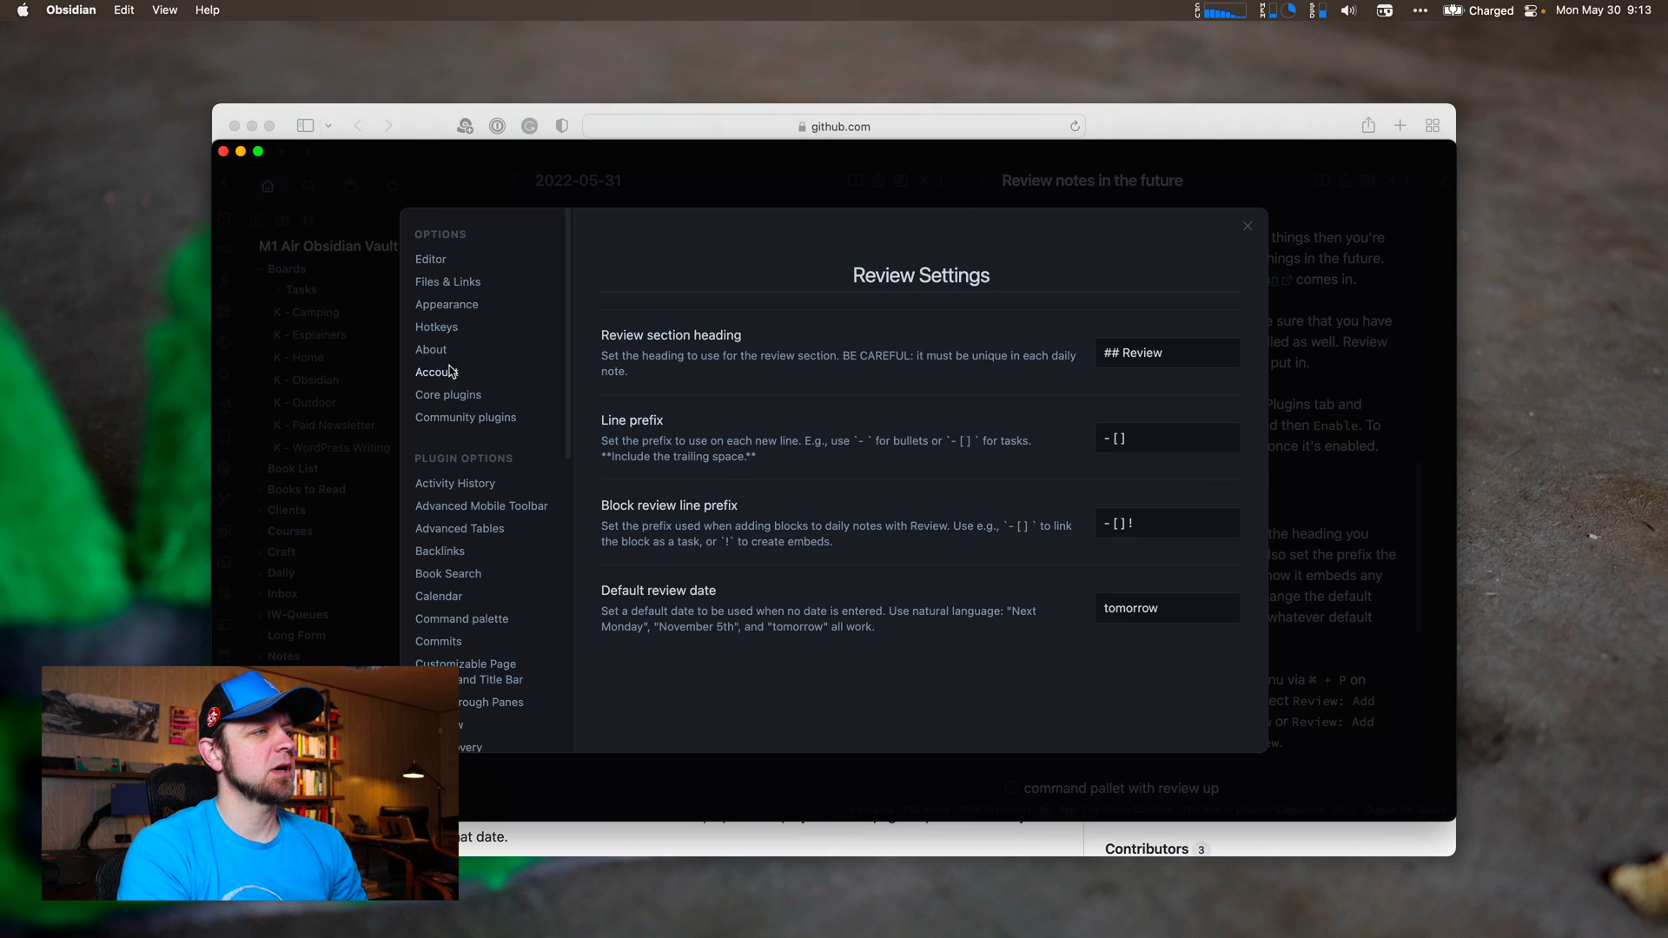
Find the installed Review plugin in the community plugin catalogue by searching 'revi'.
{"action": "left_click", "coordinate": [466, 417]}
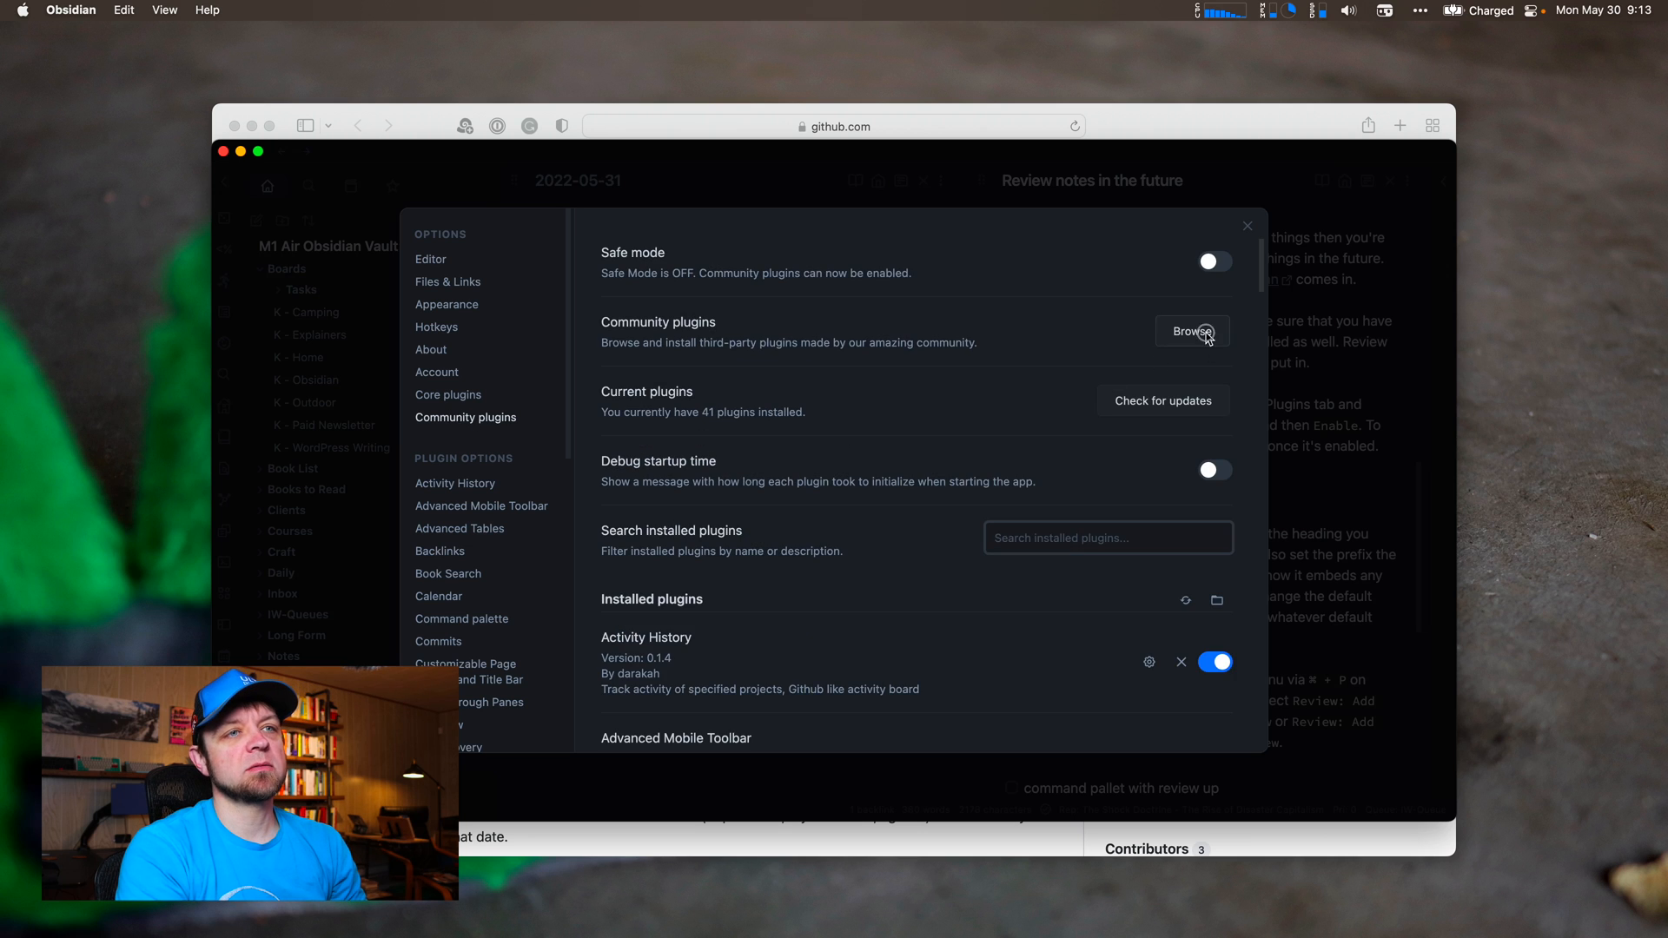
{"action": "left_click", "coordinate": [1192, 331]}
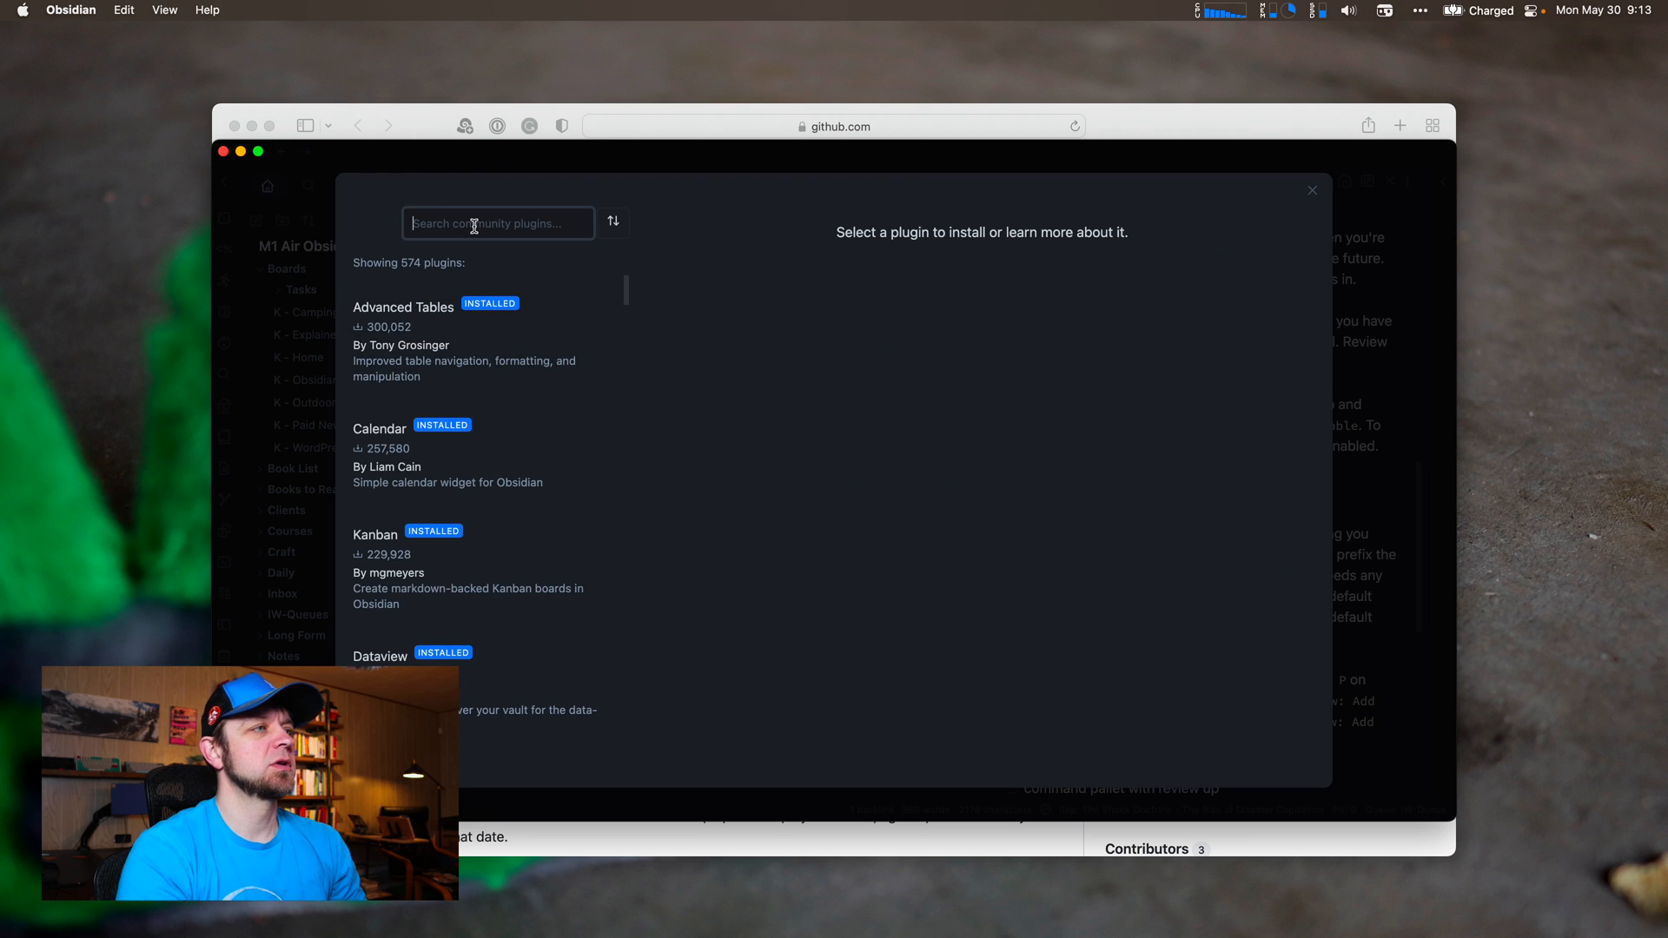
{"action": "type", "text": "review"}
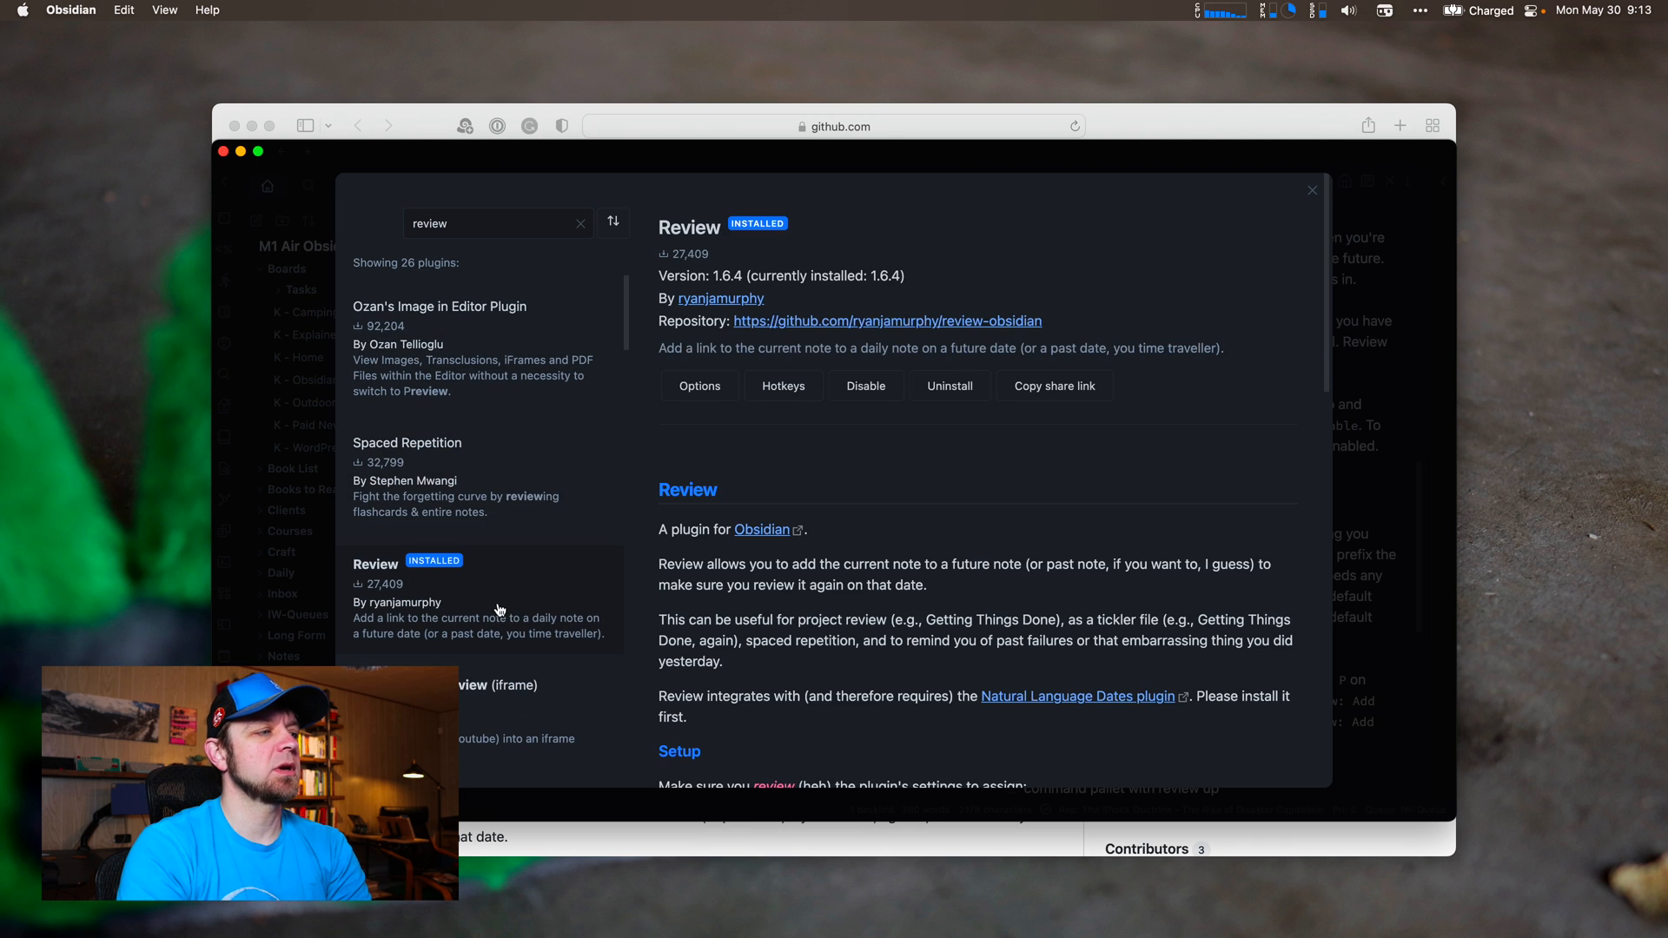
{"action": "mouse_move", "coordinate": [533, 609]}
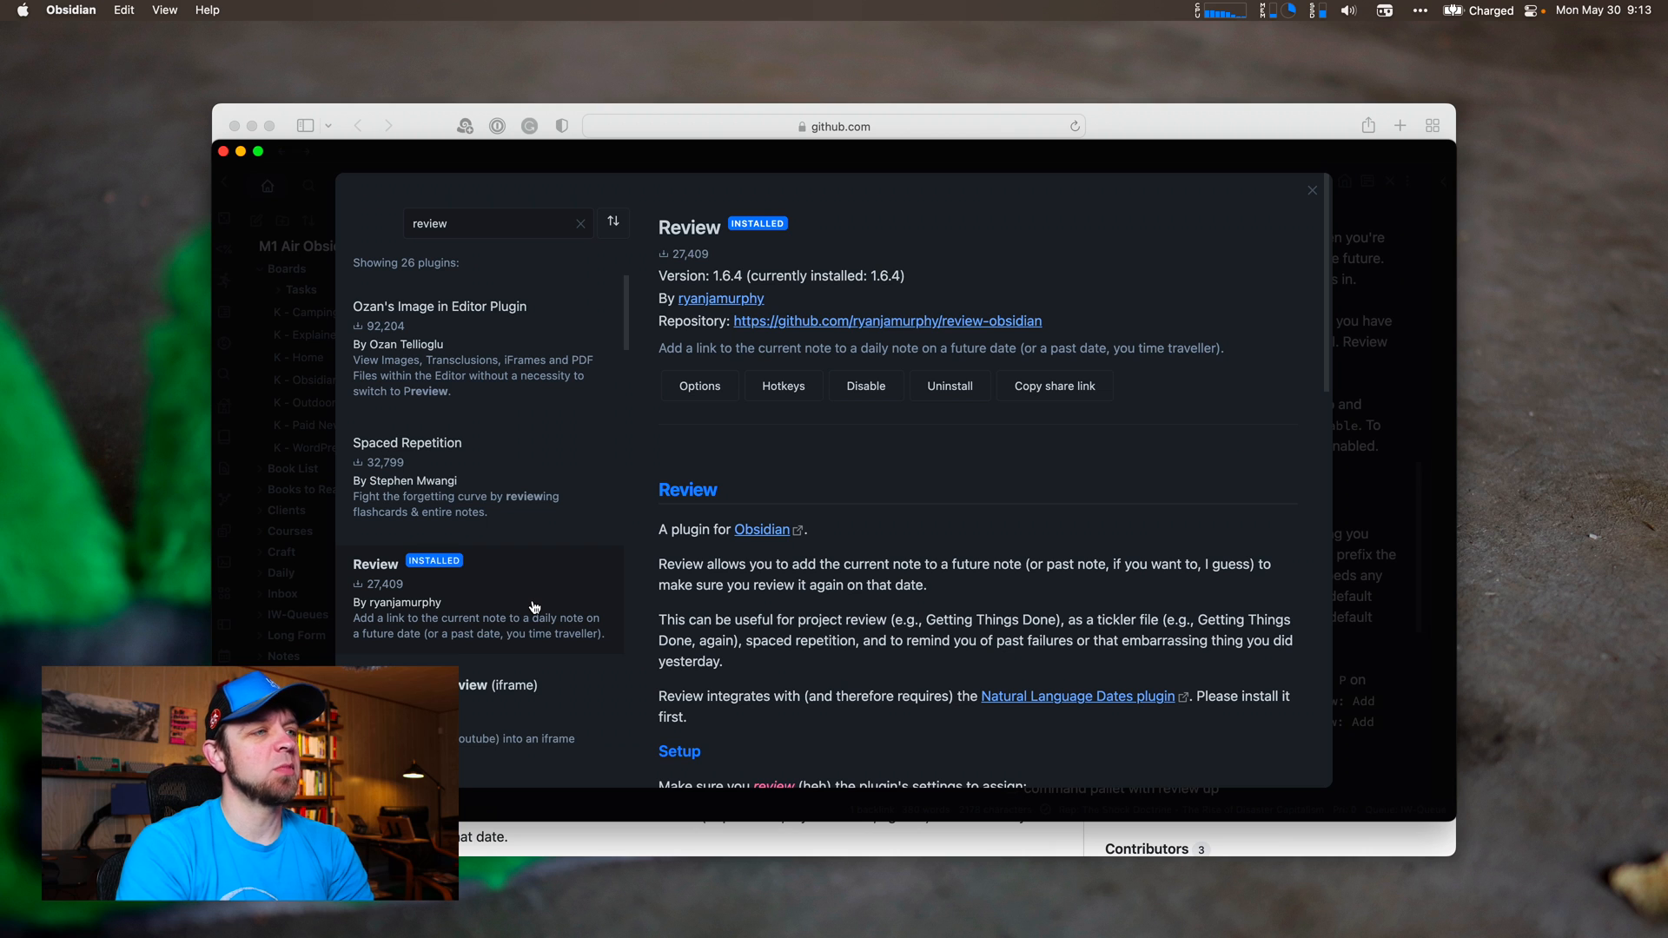
{"action": "mouse_move", "coordinate": [599, 552]}
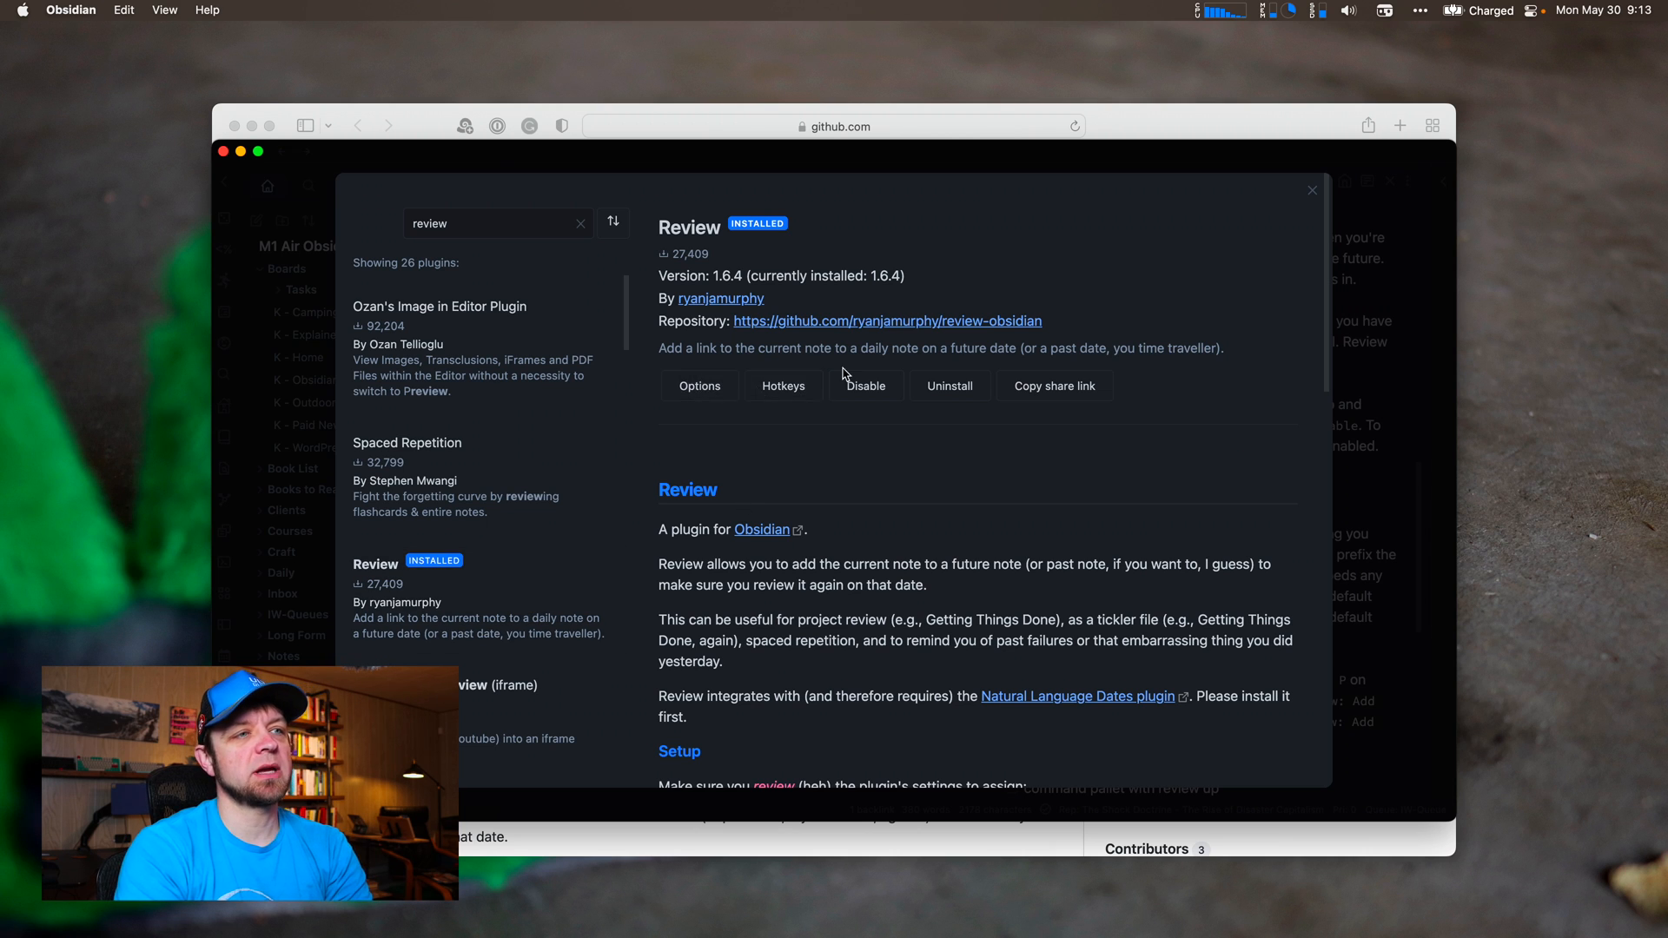
{"action": "mouse_move", "coordinate": [747, 381]}
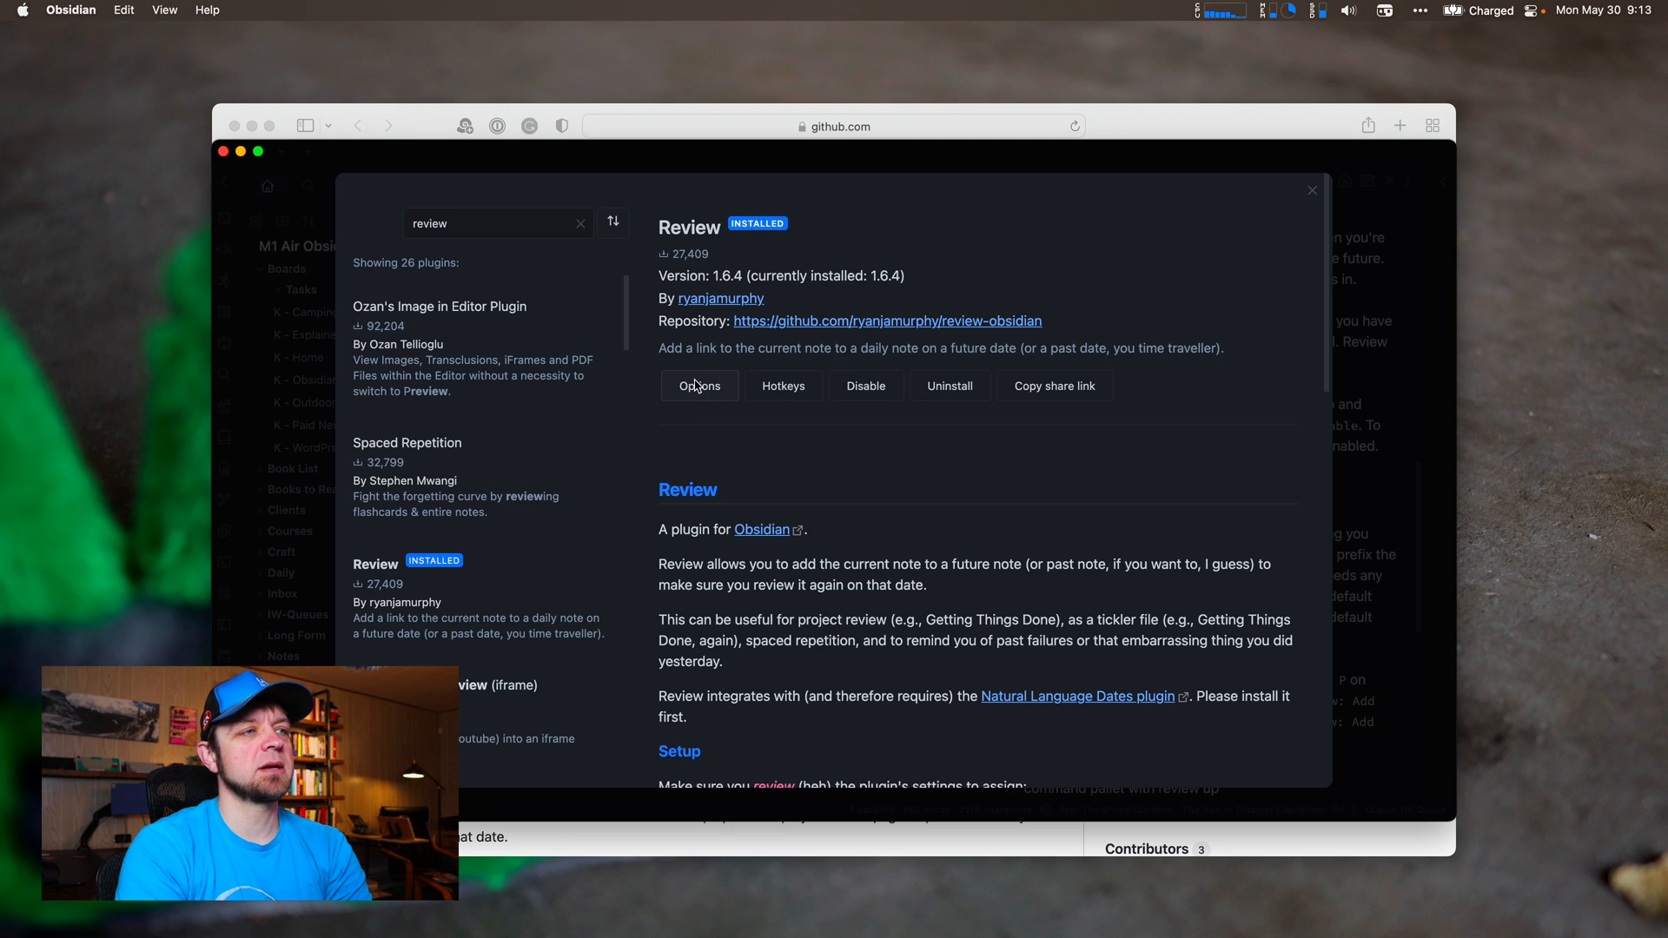
Inspect the Review plugin's fields: heading '## Review', line prefix '- [ ]', default date 'tomorrow'.
{"action": "left_click", "coordinate": [699, 386]}
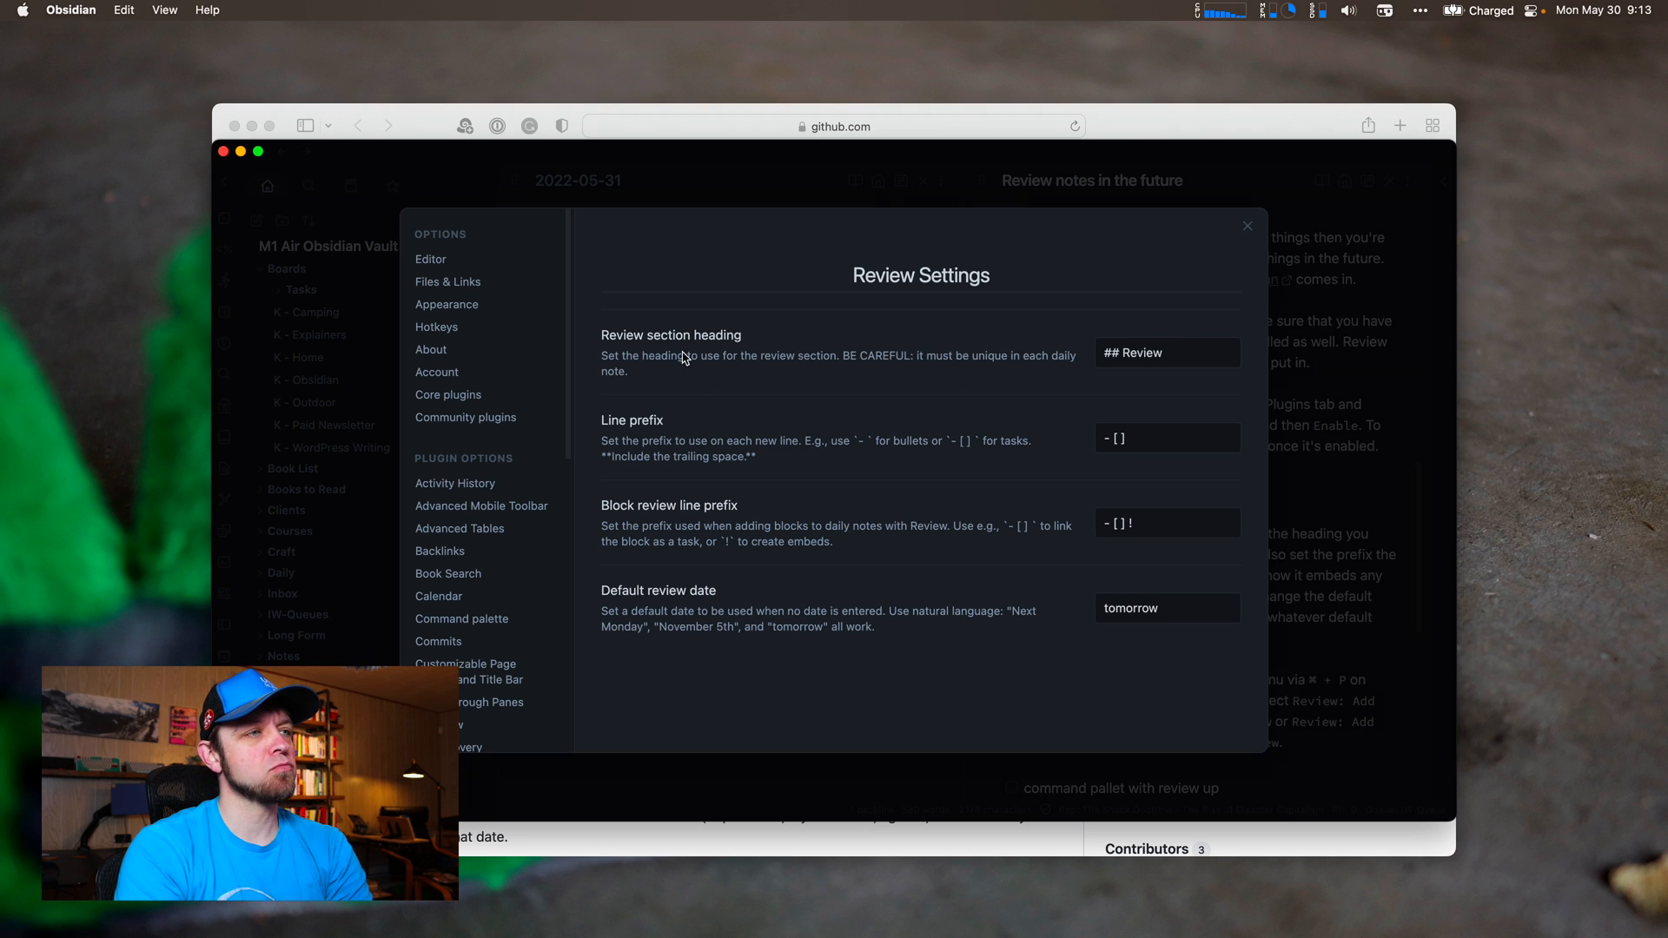
{"action": "left_click", "coordinate": [1166, 352]}
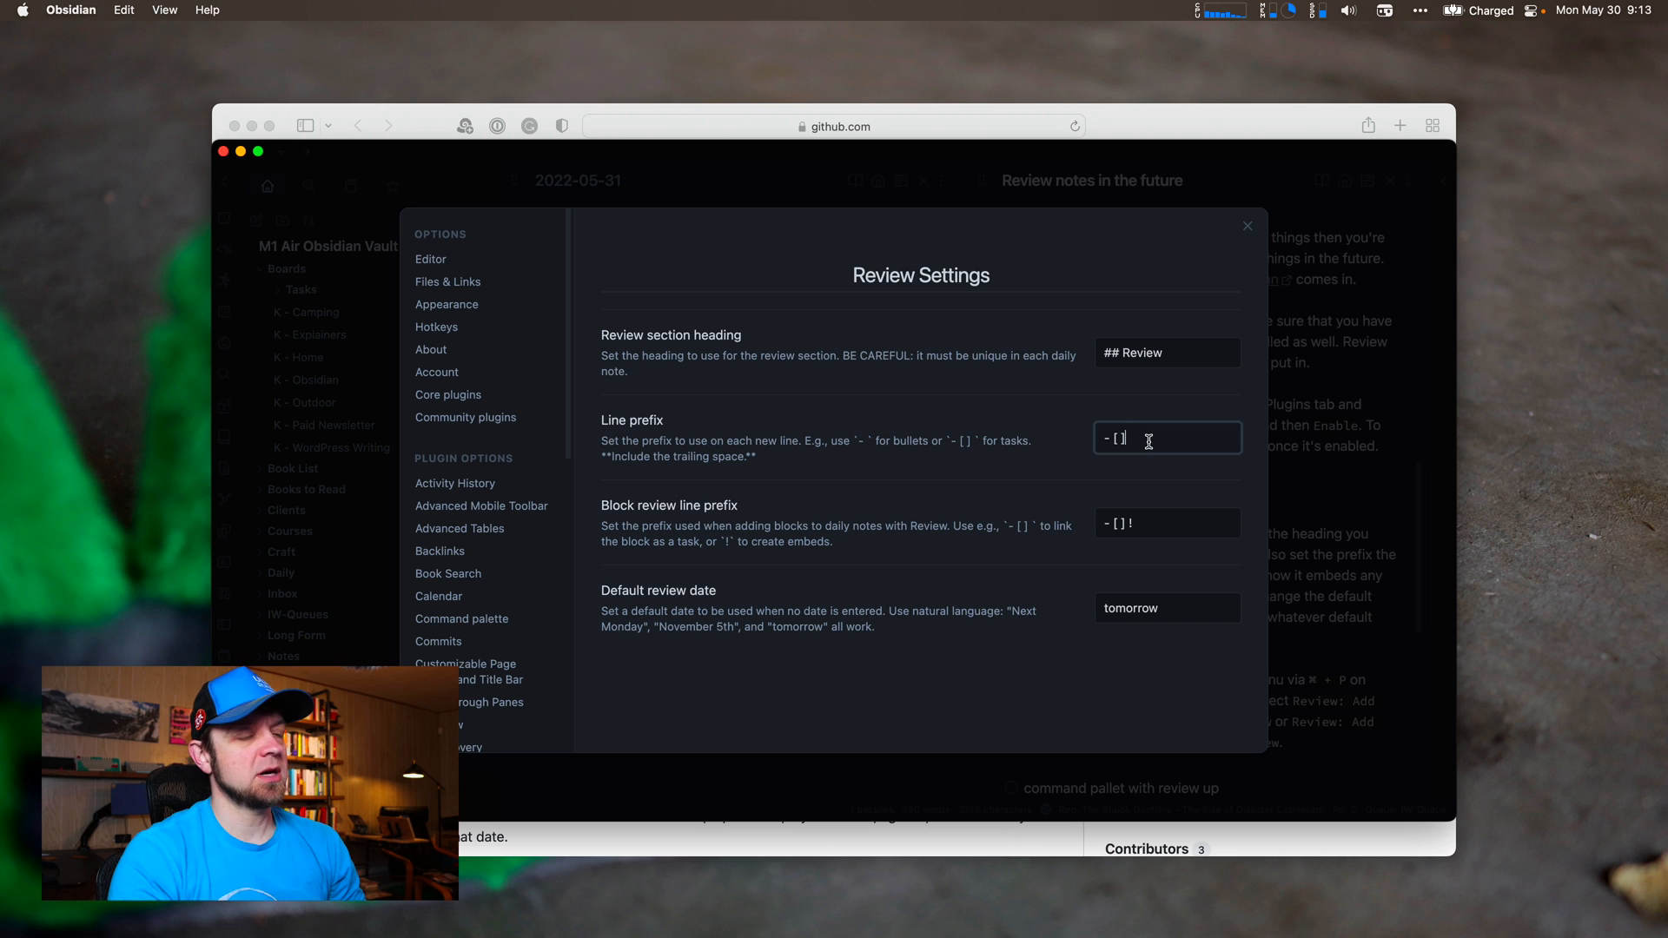
{"action": "key", "text": "Backspace"}
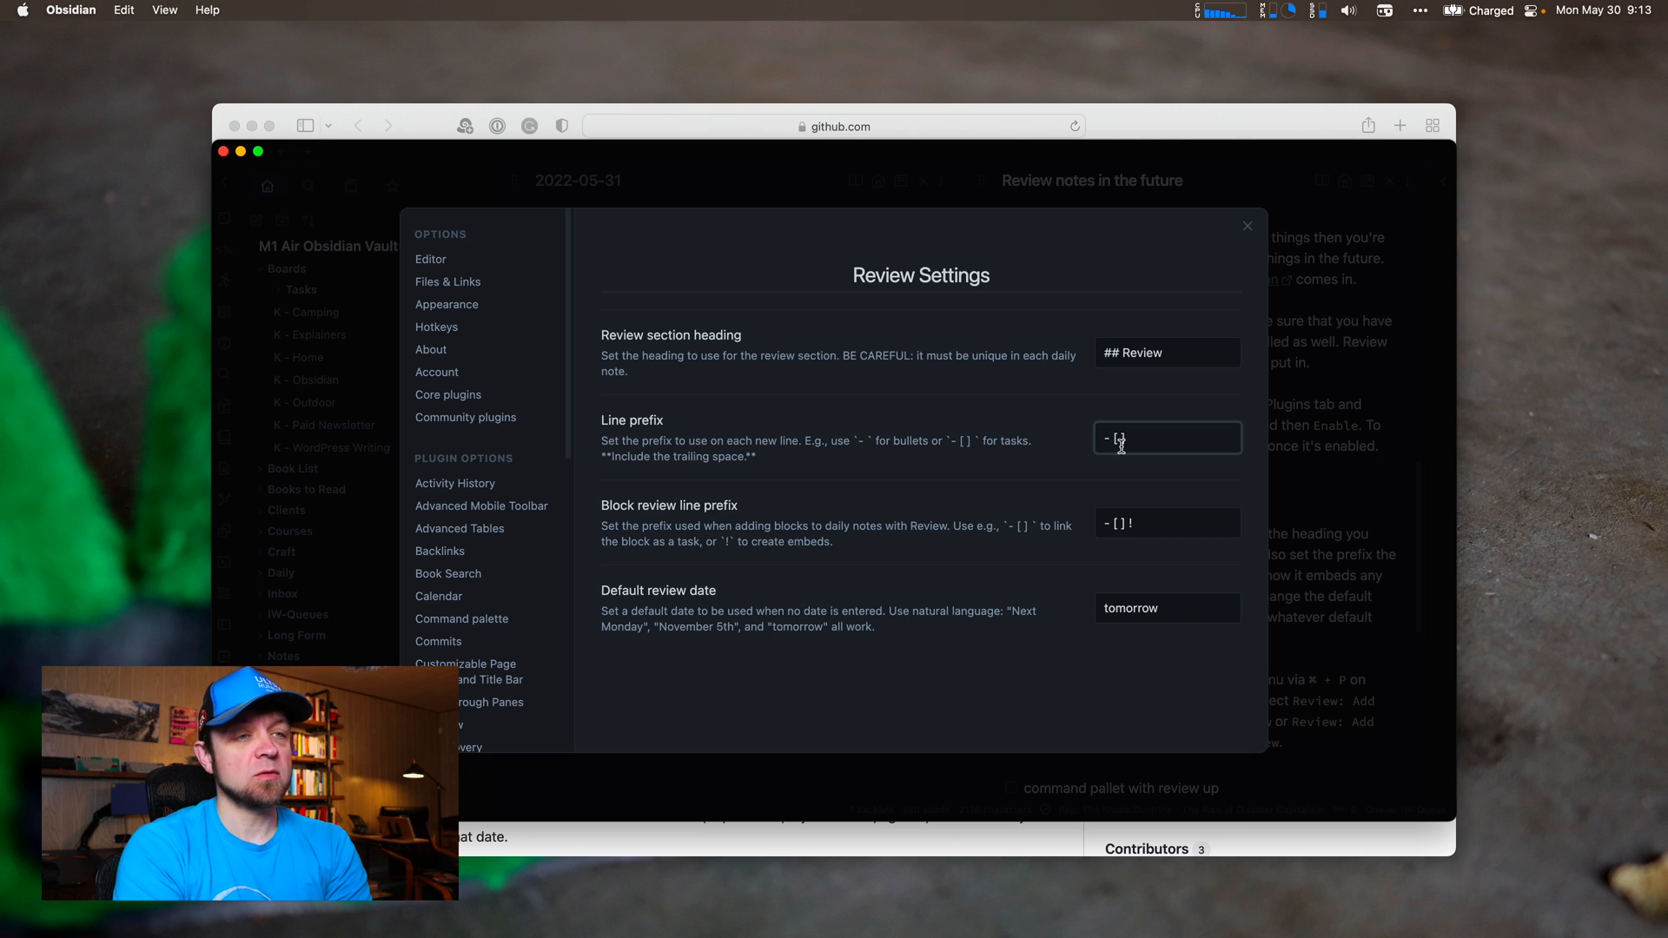
{"action": "mouse_move", "coordinate": [1168, 523]}
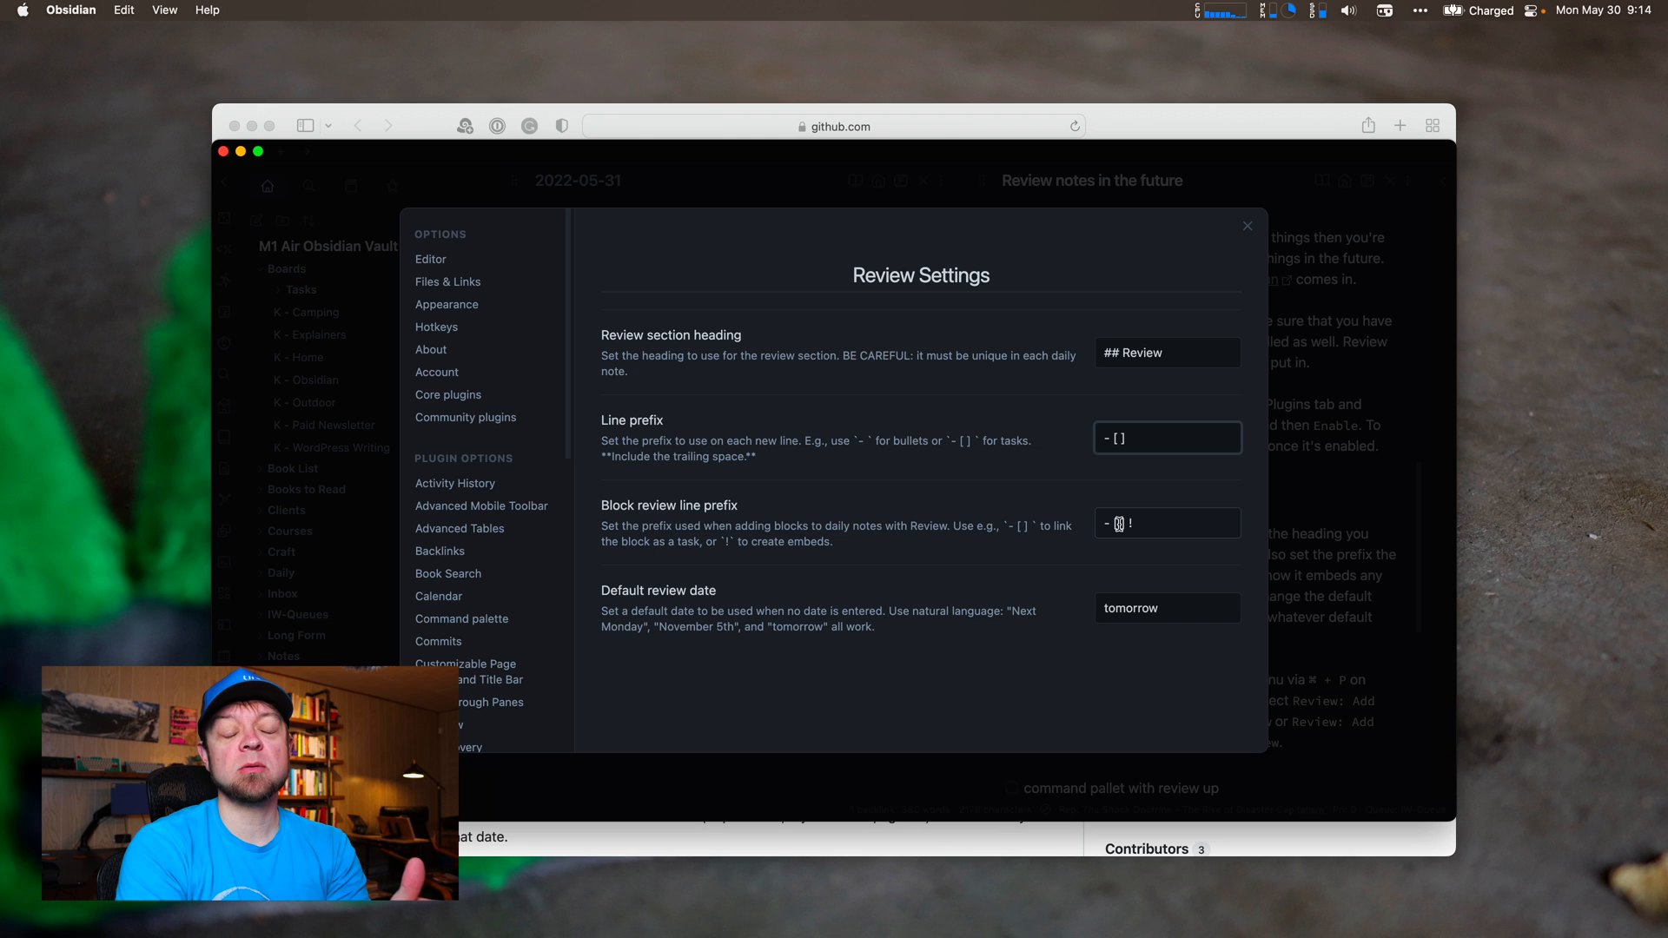
{"action": "left_click", "coordinate": [1168, 523]}
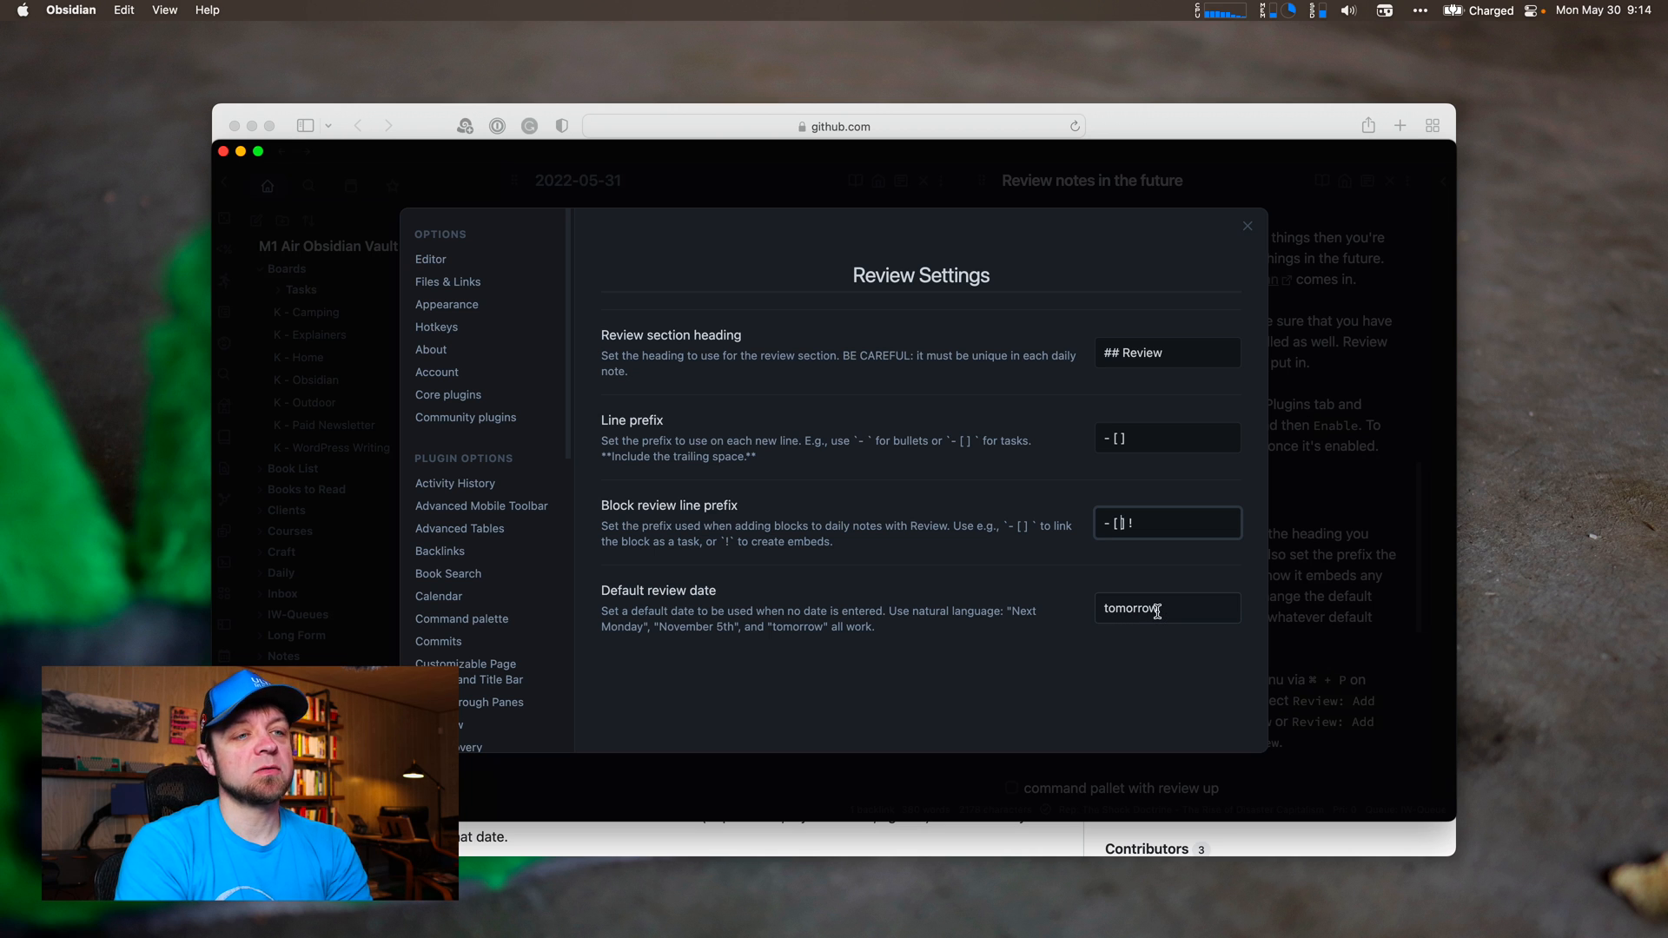
{"action": "mouse_move", "coordinate": [1208, 486]}
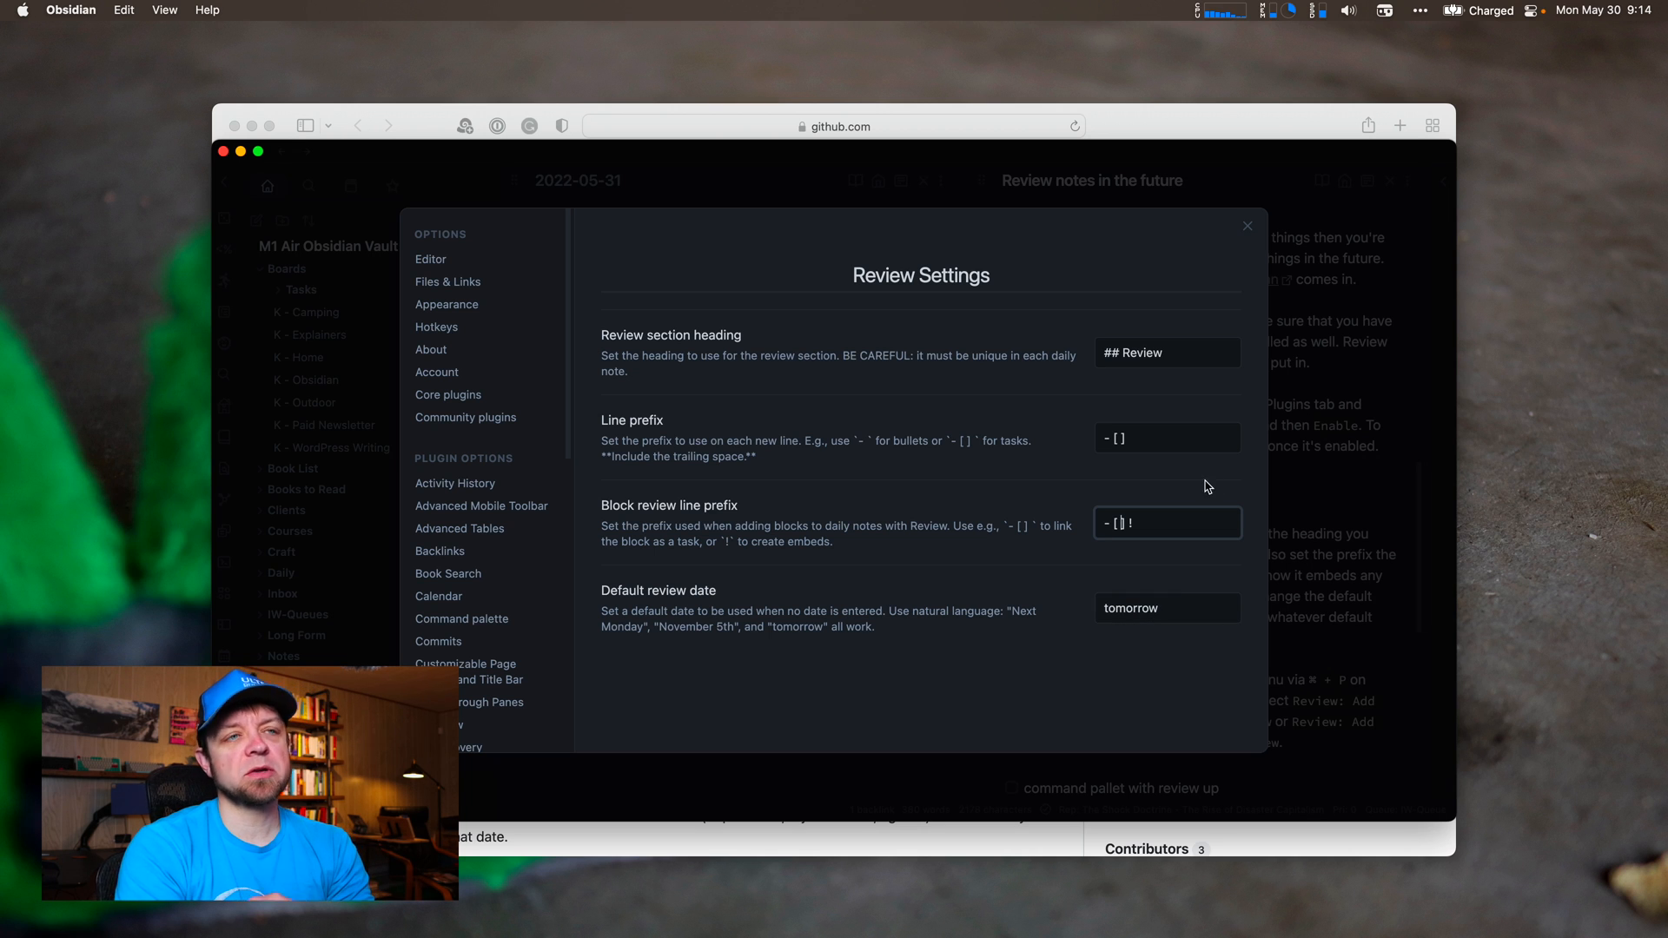
{"action": "left_click", "coordinate": [1248, 226]}
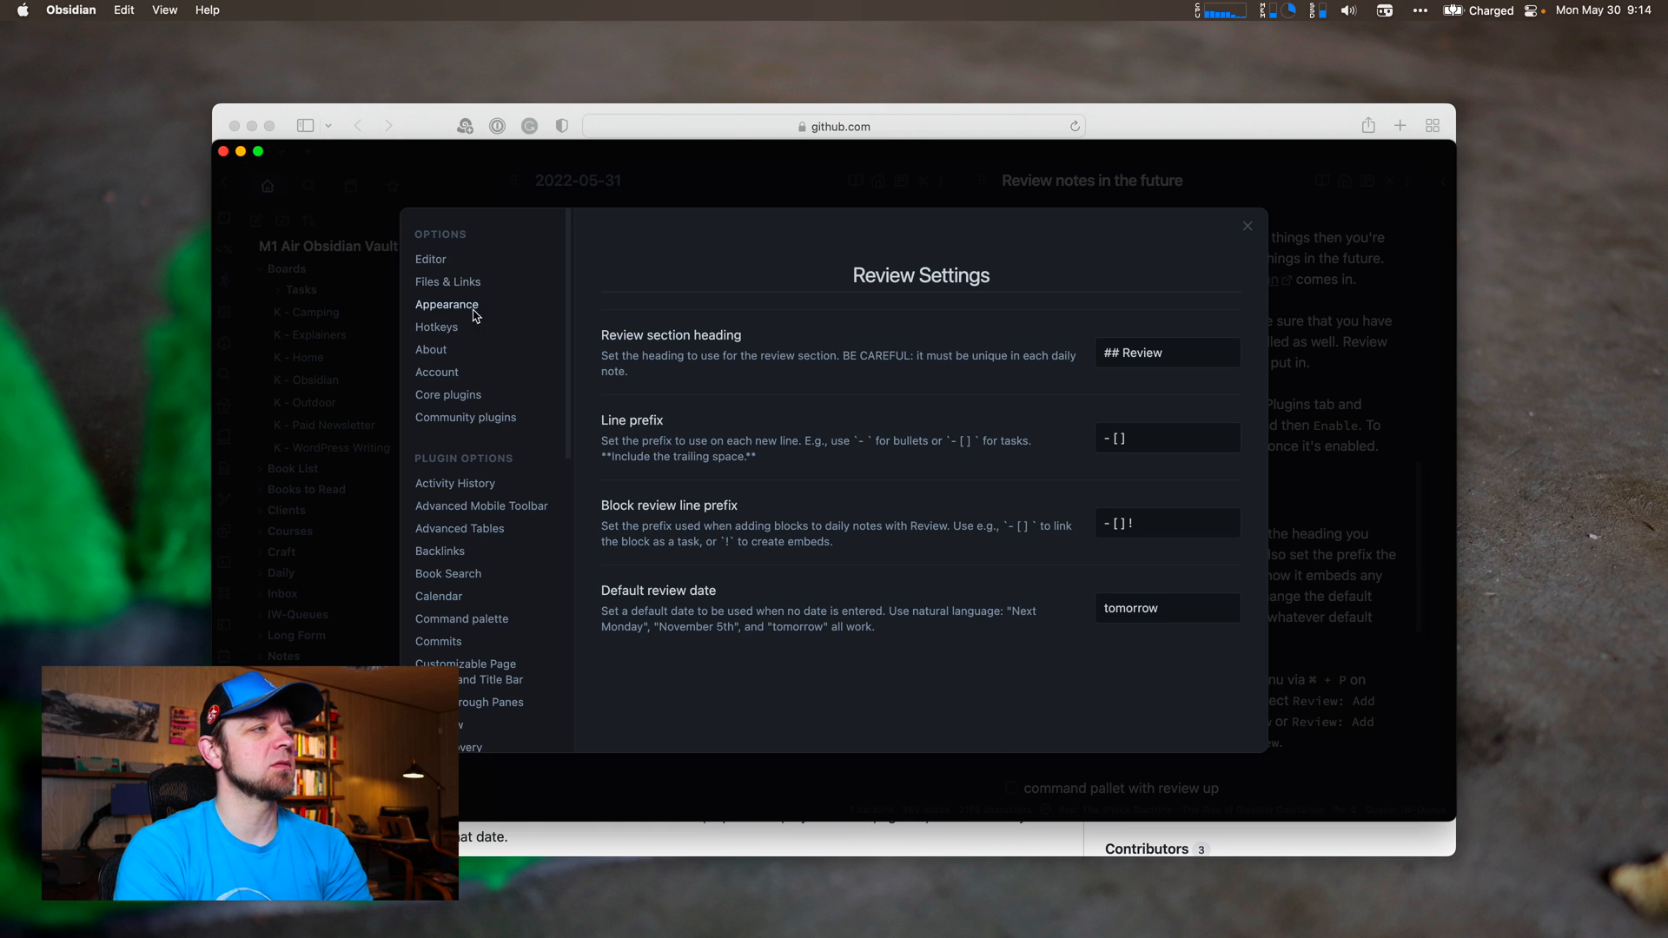
Confirm Natural Language Dates is installed by searching 'natural' in the plugin catalogue.
{"action": "left_click", "coordinate": [466, 417]}
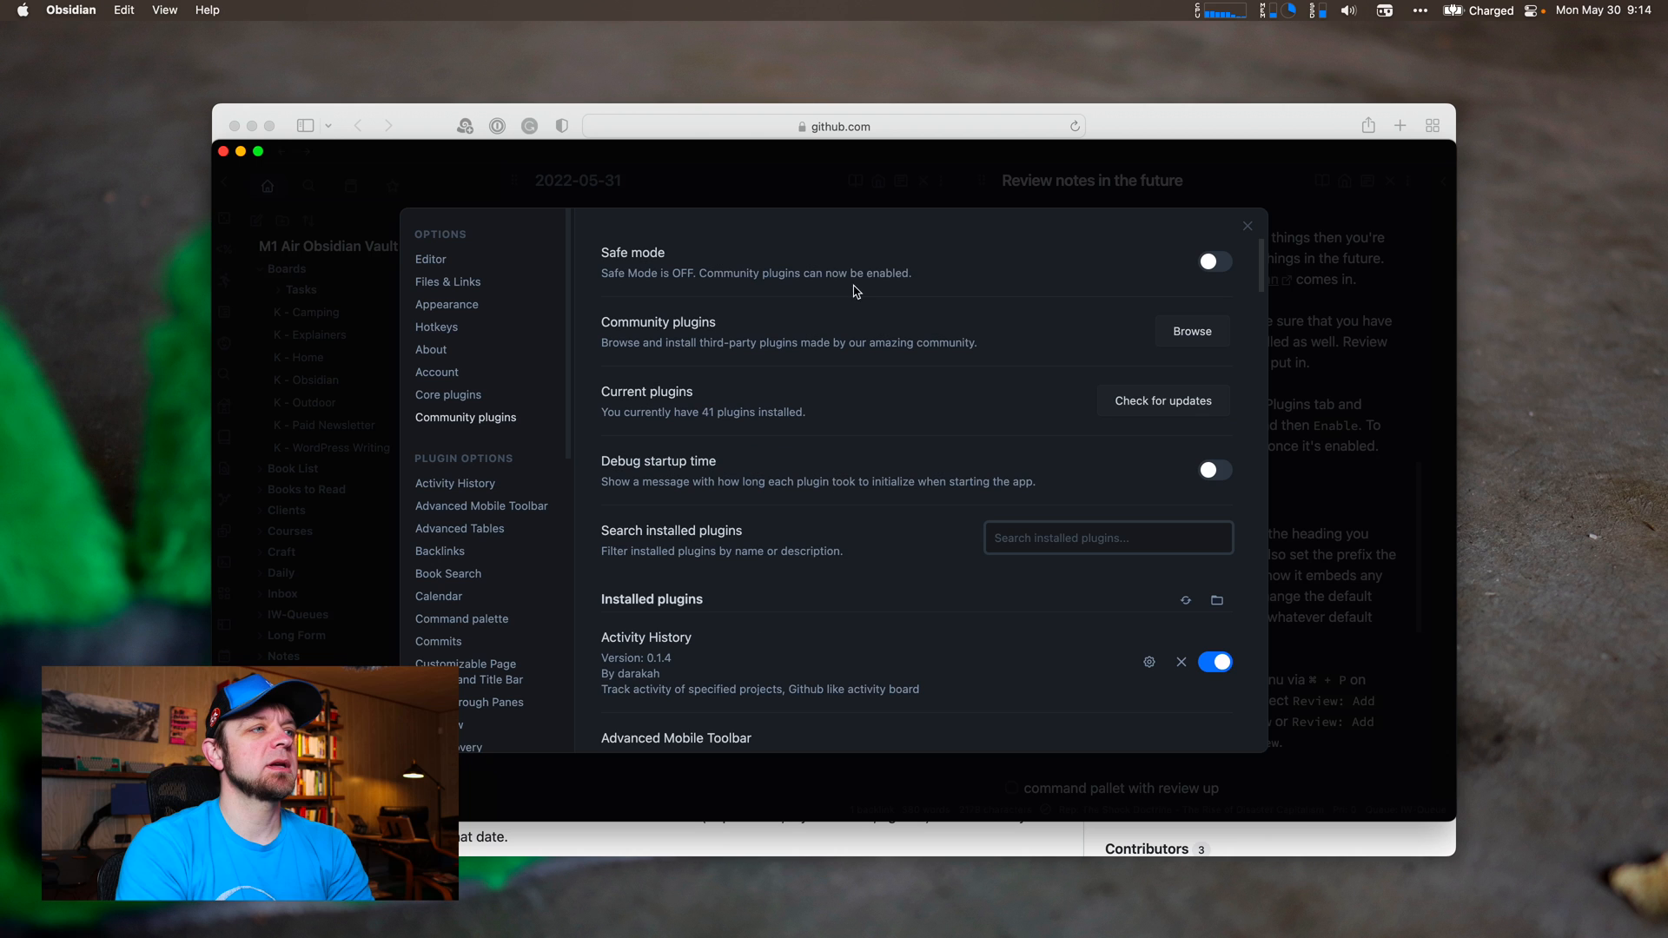
{"action": "left_click", "coordinate": [1190, 330]}
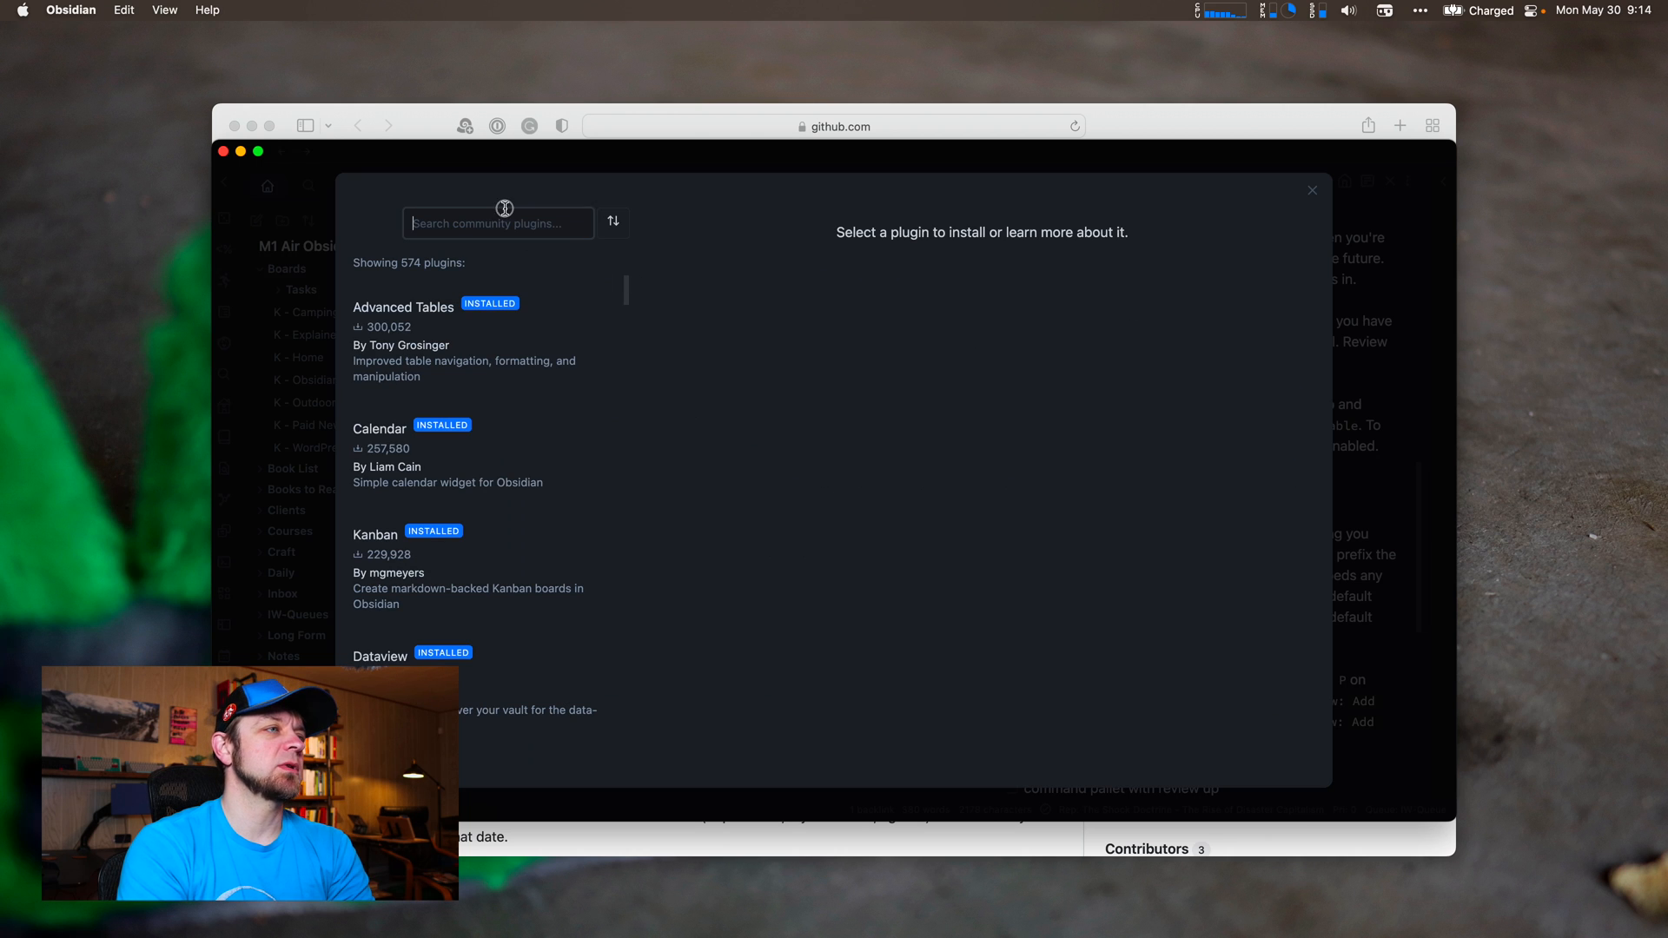
{"action": "type", "text": "natural"}
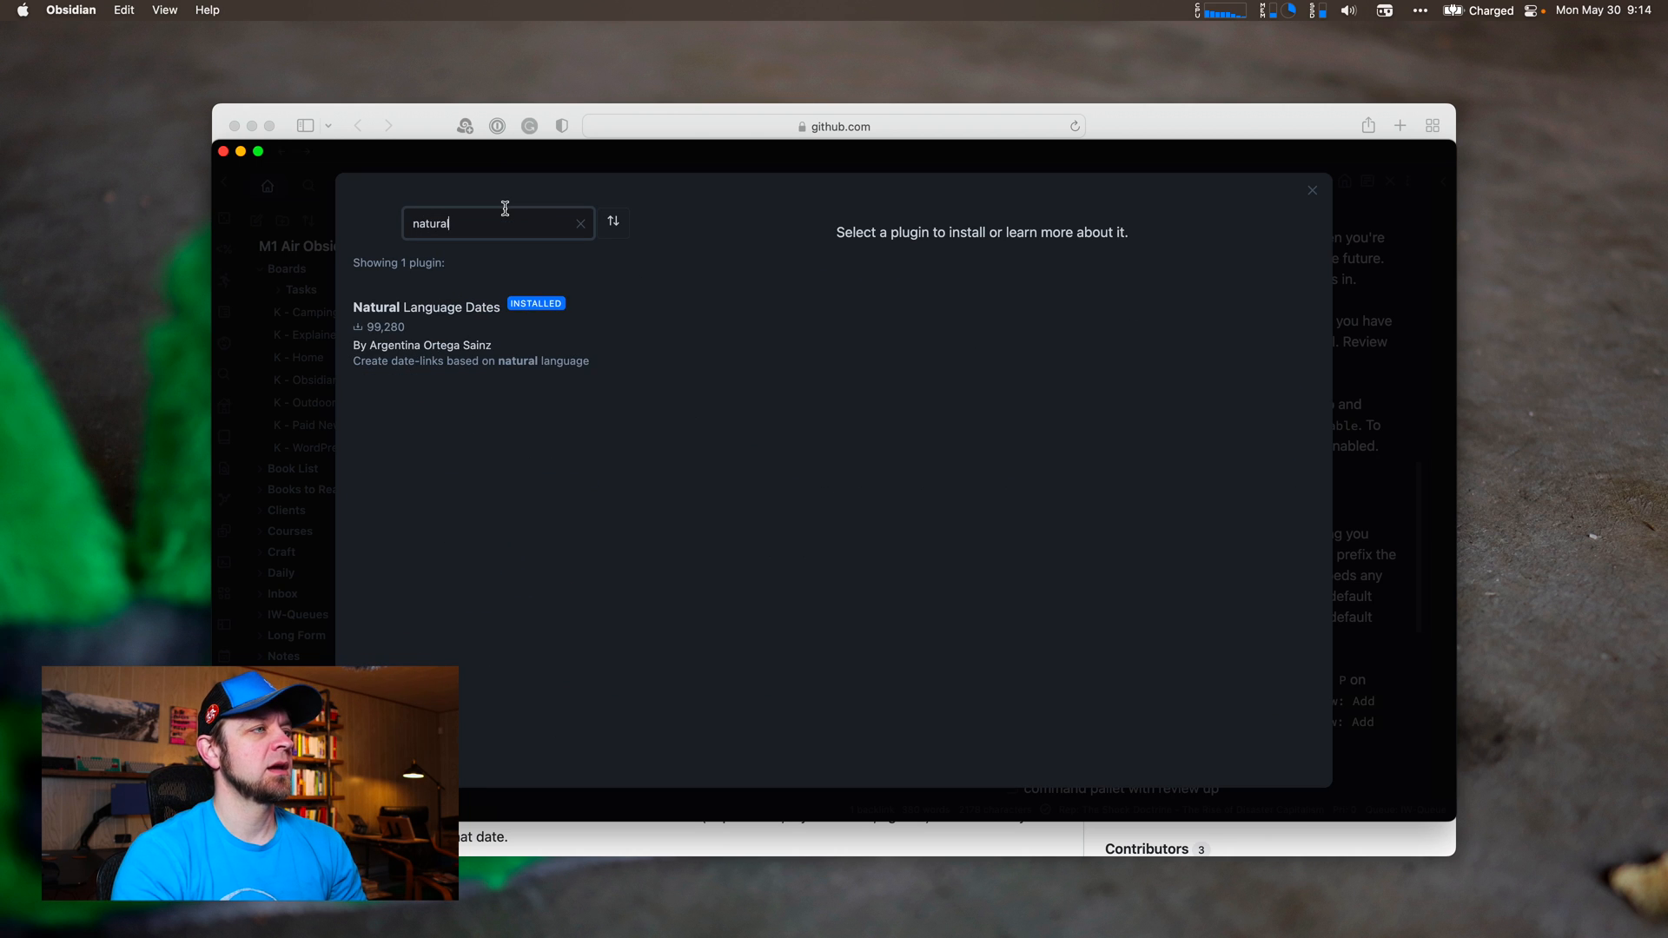
{"action": "left_click", "coordinate": [425, 331]}
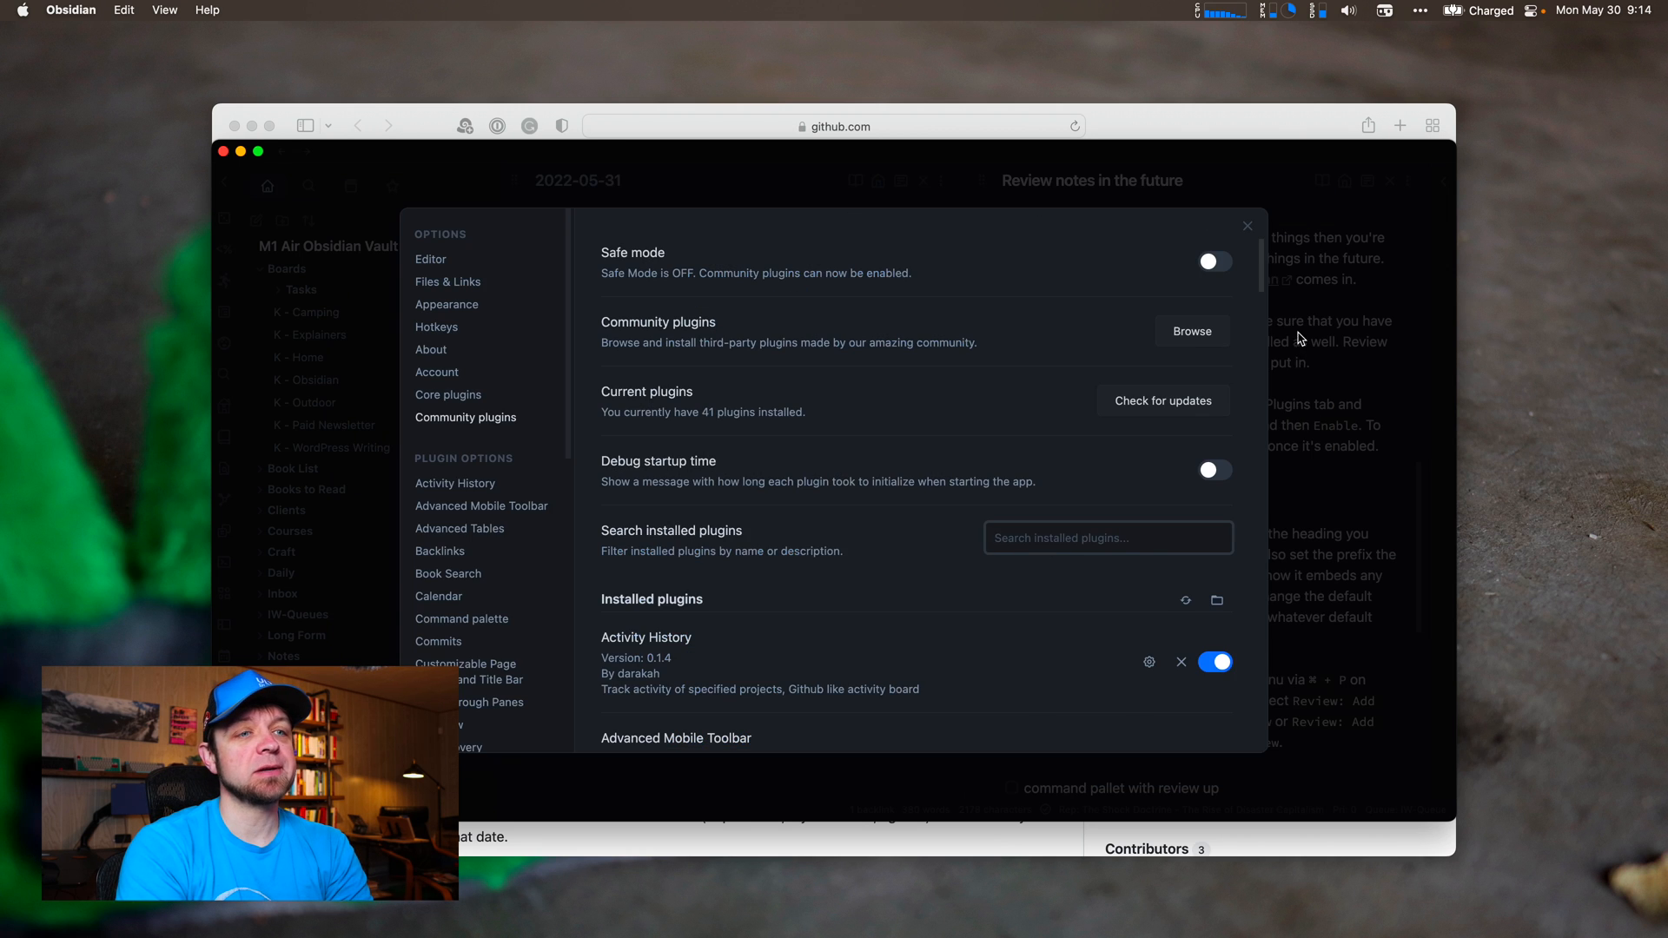
Schedule the current note for review tomorrow via the 'Review: Add this note' command.
{"action": "left_click", "coordinate": [1248, 226]}
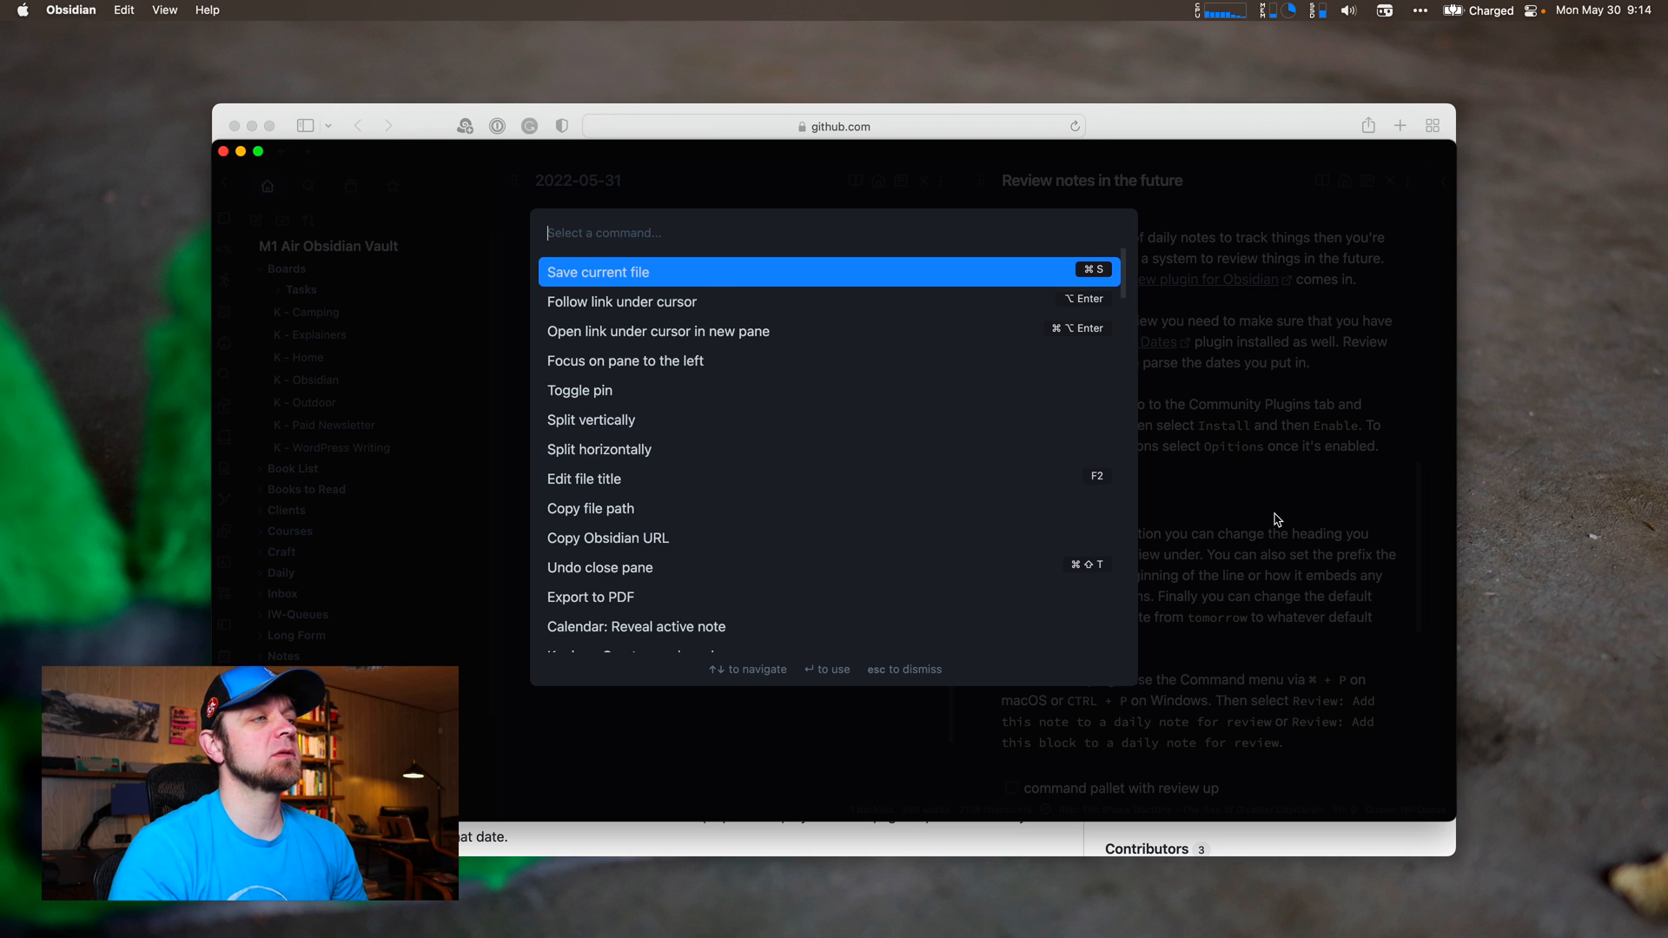
{"action": "type", "text": "review"}
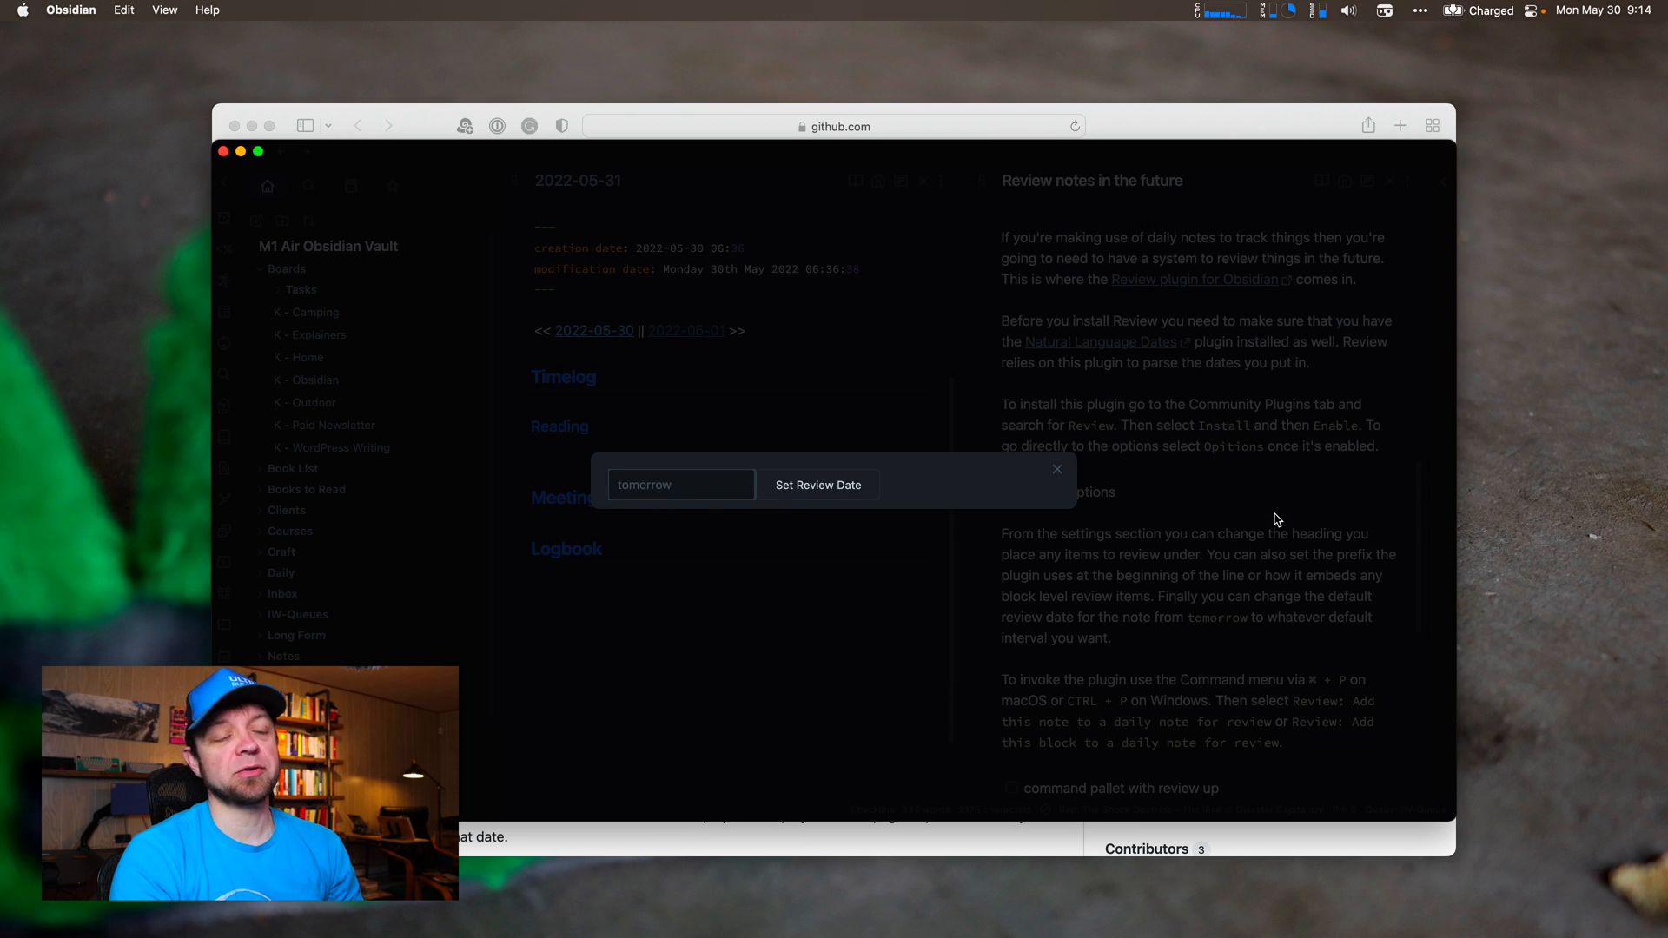
{"action": "left_click", "coordinate": [818, 485]}
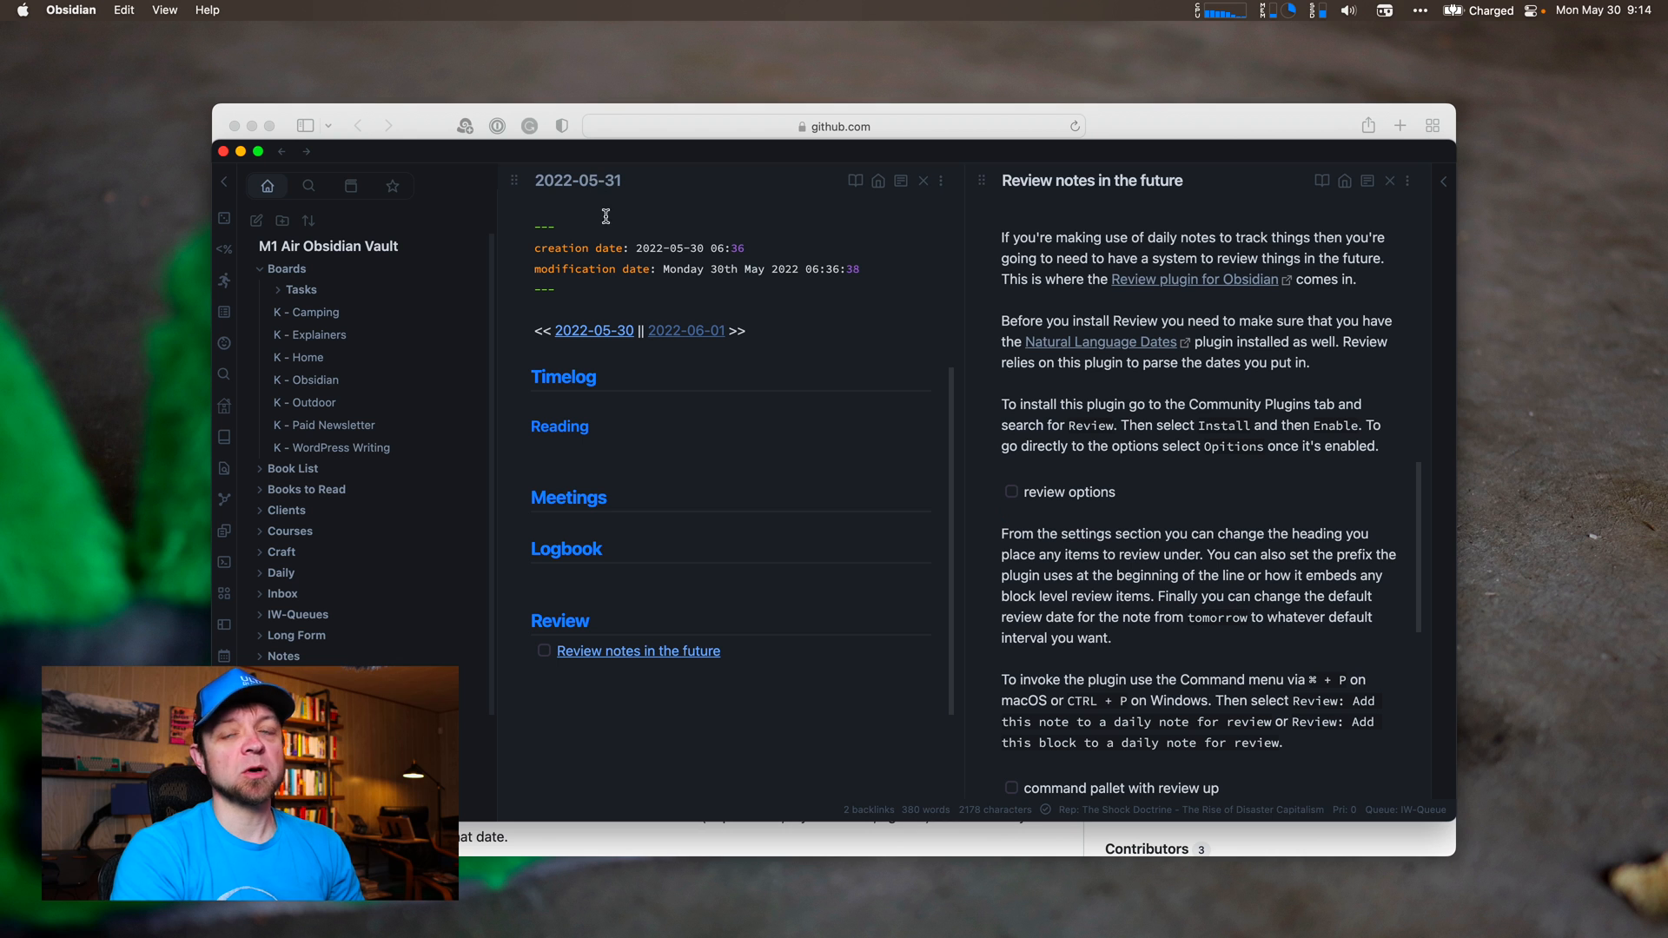
Add the current note to a daily note for review with tomorrow as the date.
{"action": "scroll", "scroll_direction": "down", "scroll_amount": 3}
{"action": "type", "text": "rev"}
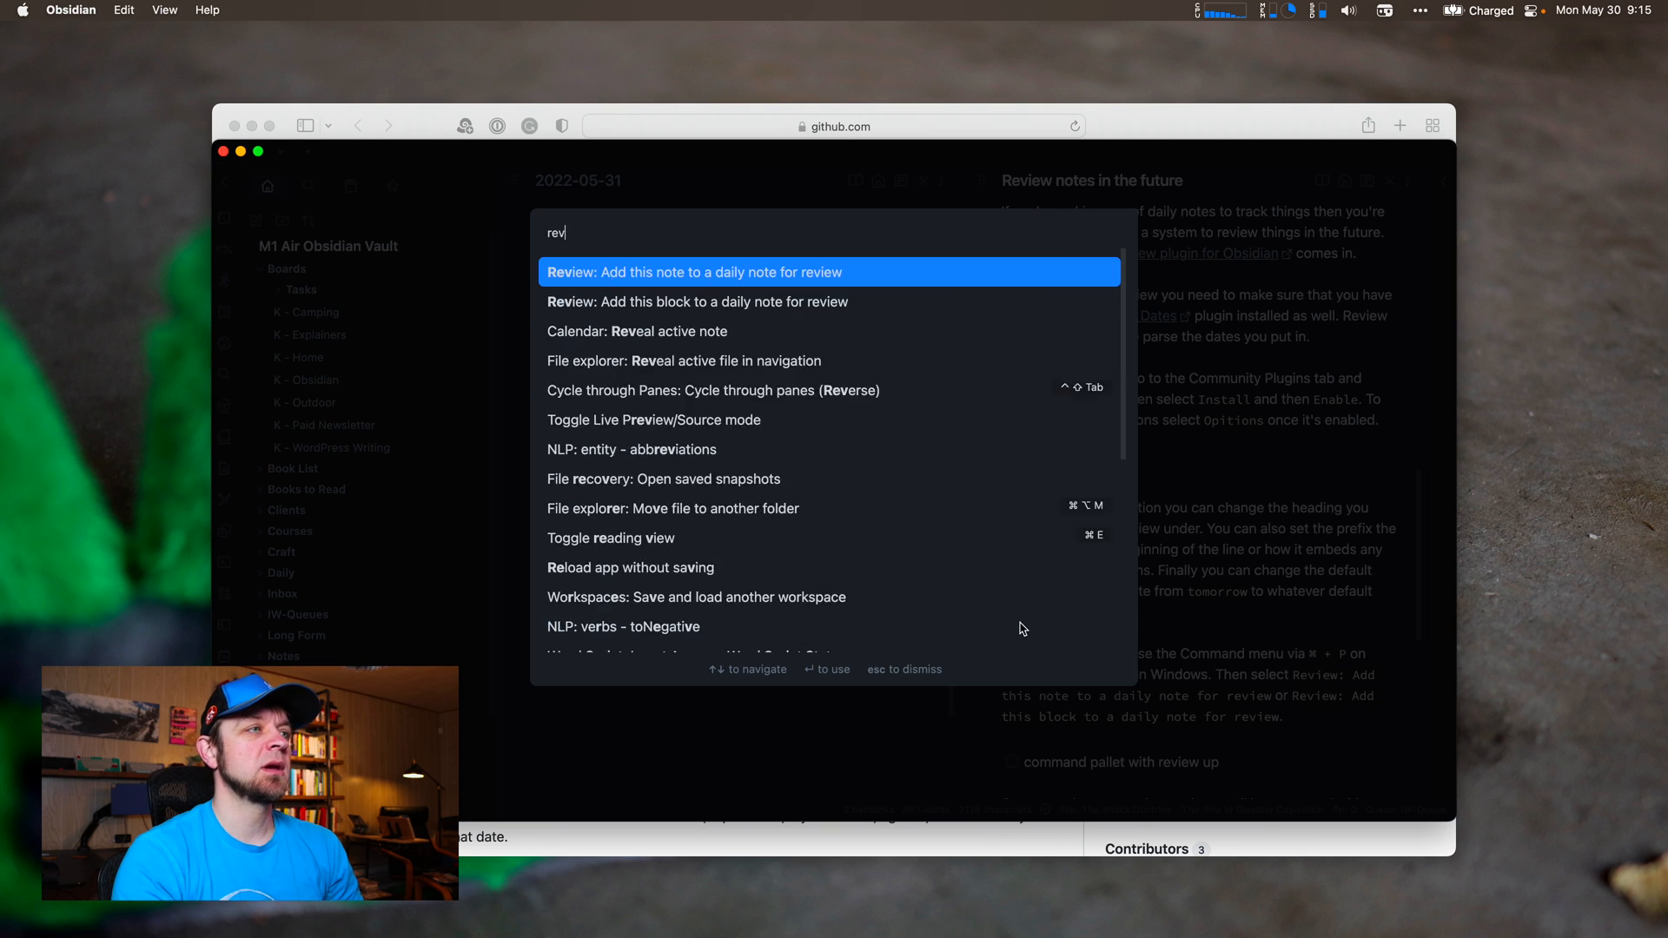
{"action": "left_click", "coordinate": [694, 271]}
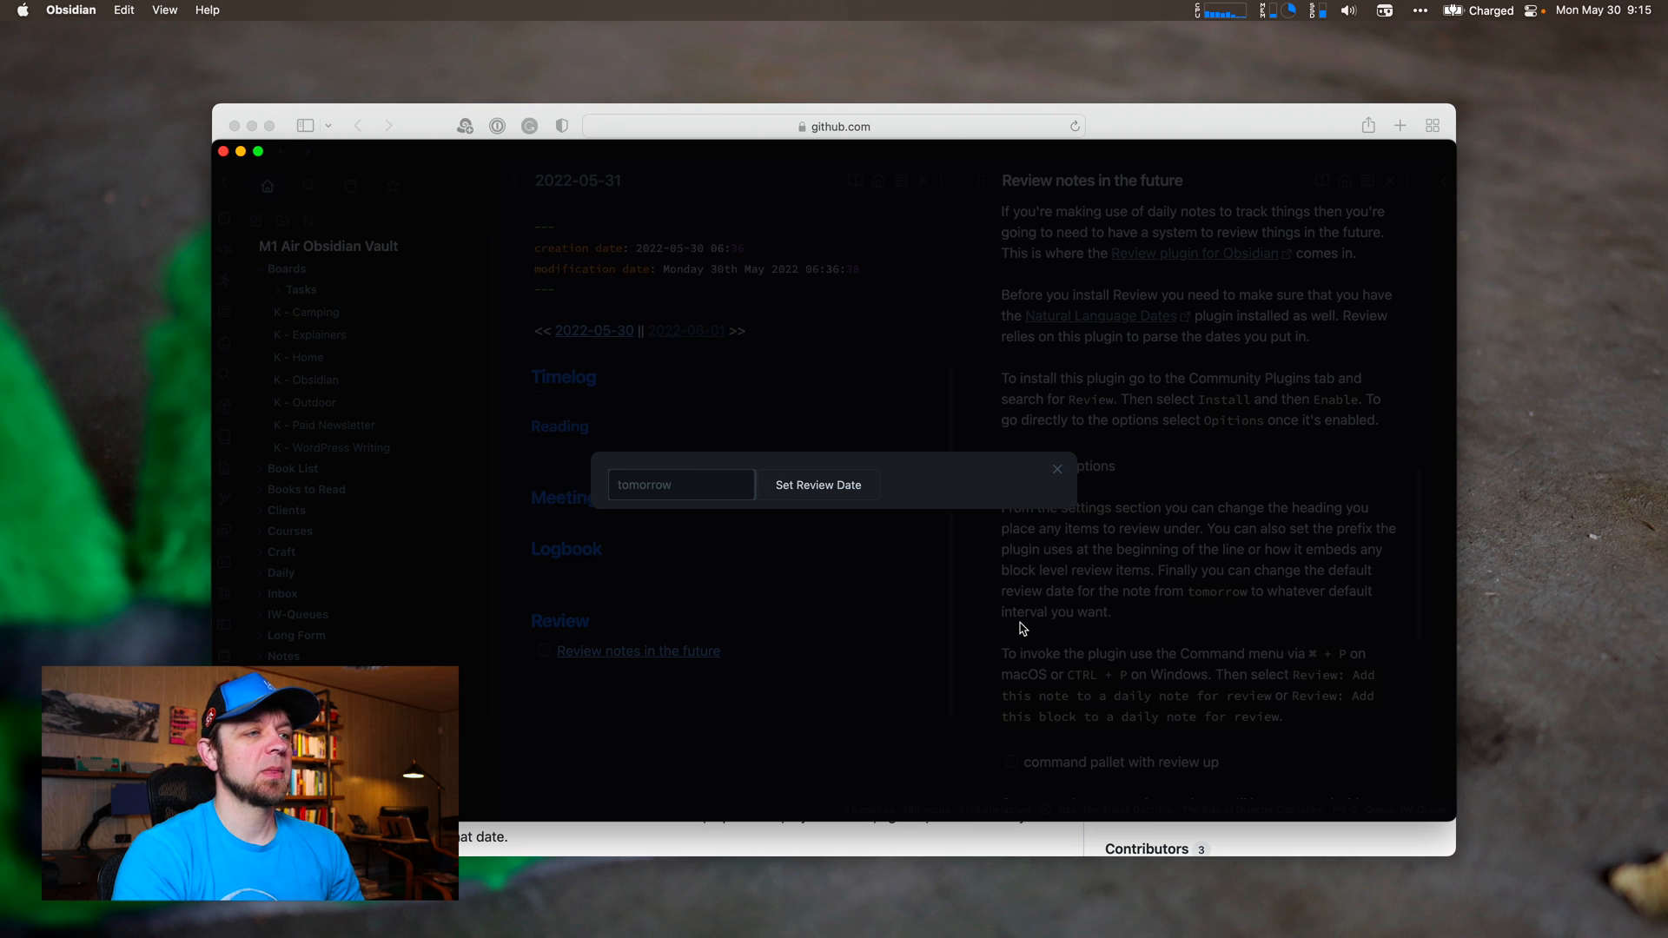
{"action": "left_click", "coordinate": [818, 485]}
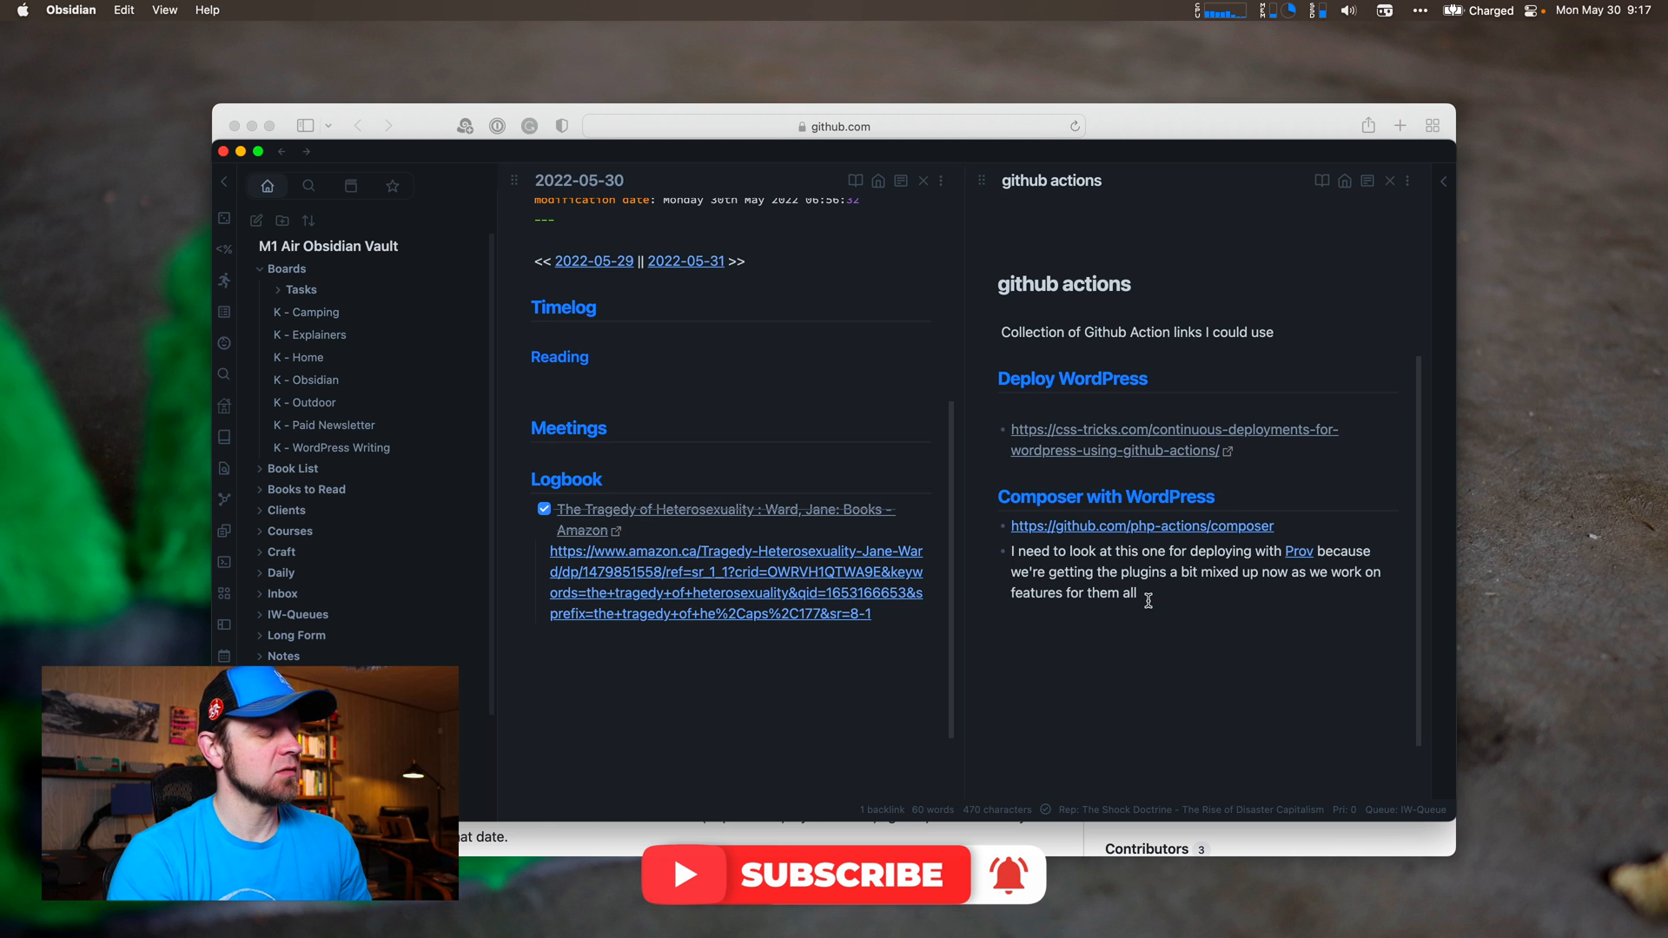
Add the github actions note to the 2022-05-30 daily note's Review section, due tomorrow.
{"action": "key", "text": "cmd+p"}
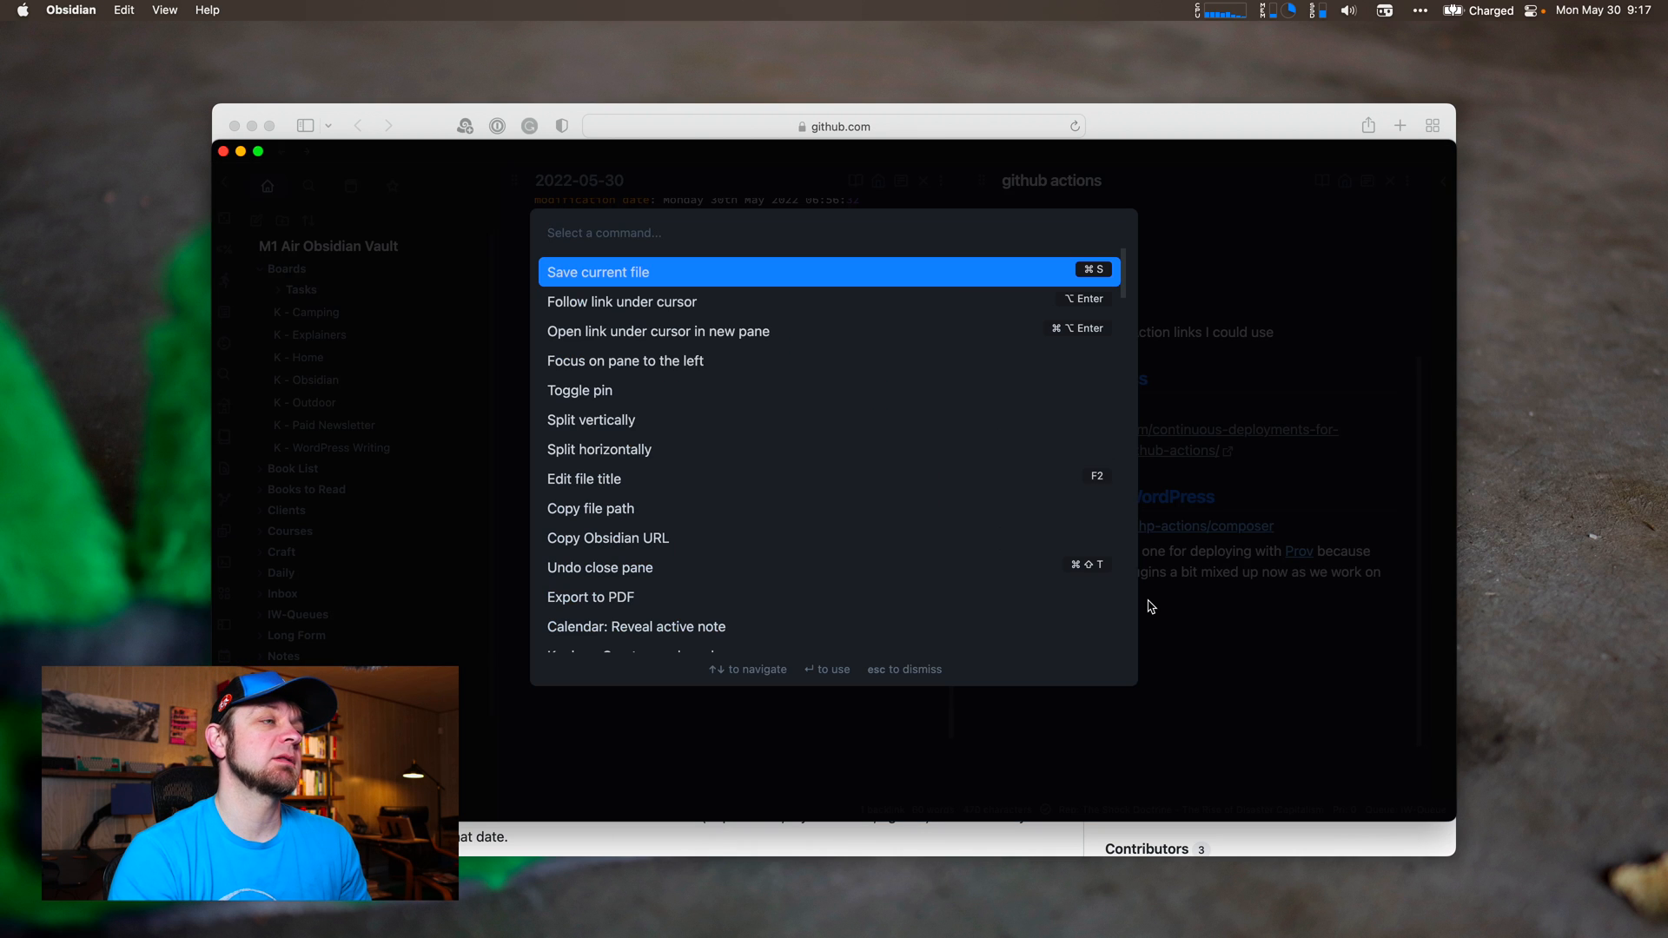
{"action": "type", "text": "revi"}
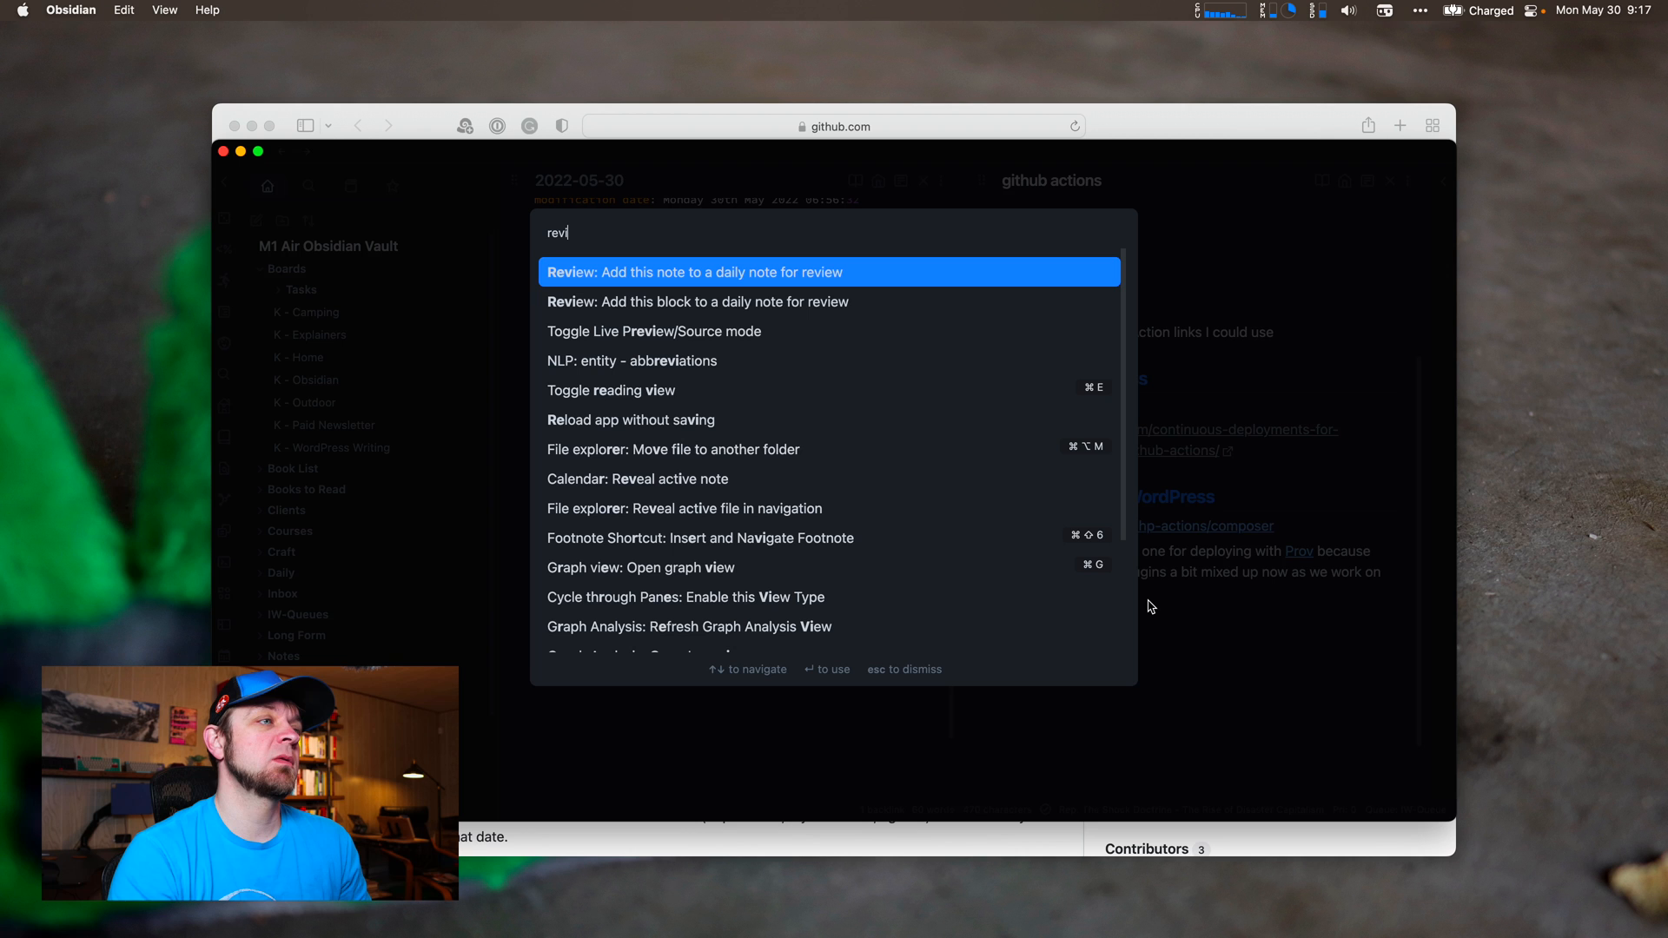
{"action": "left_click", "coordinate": [695, 271]}
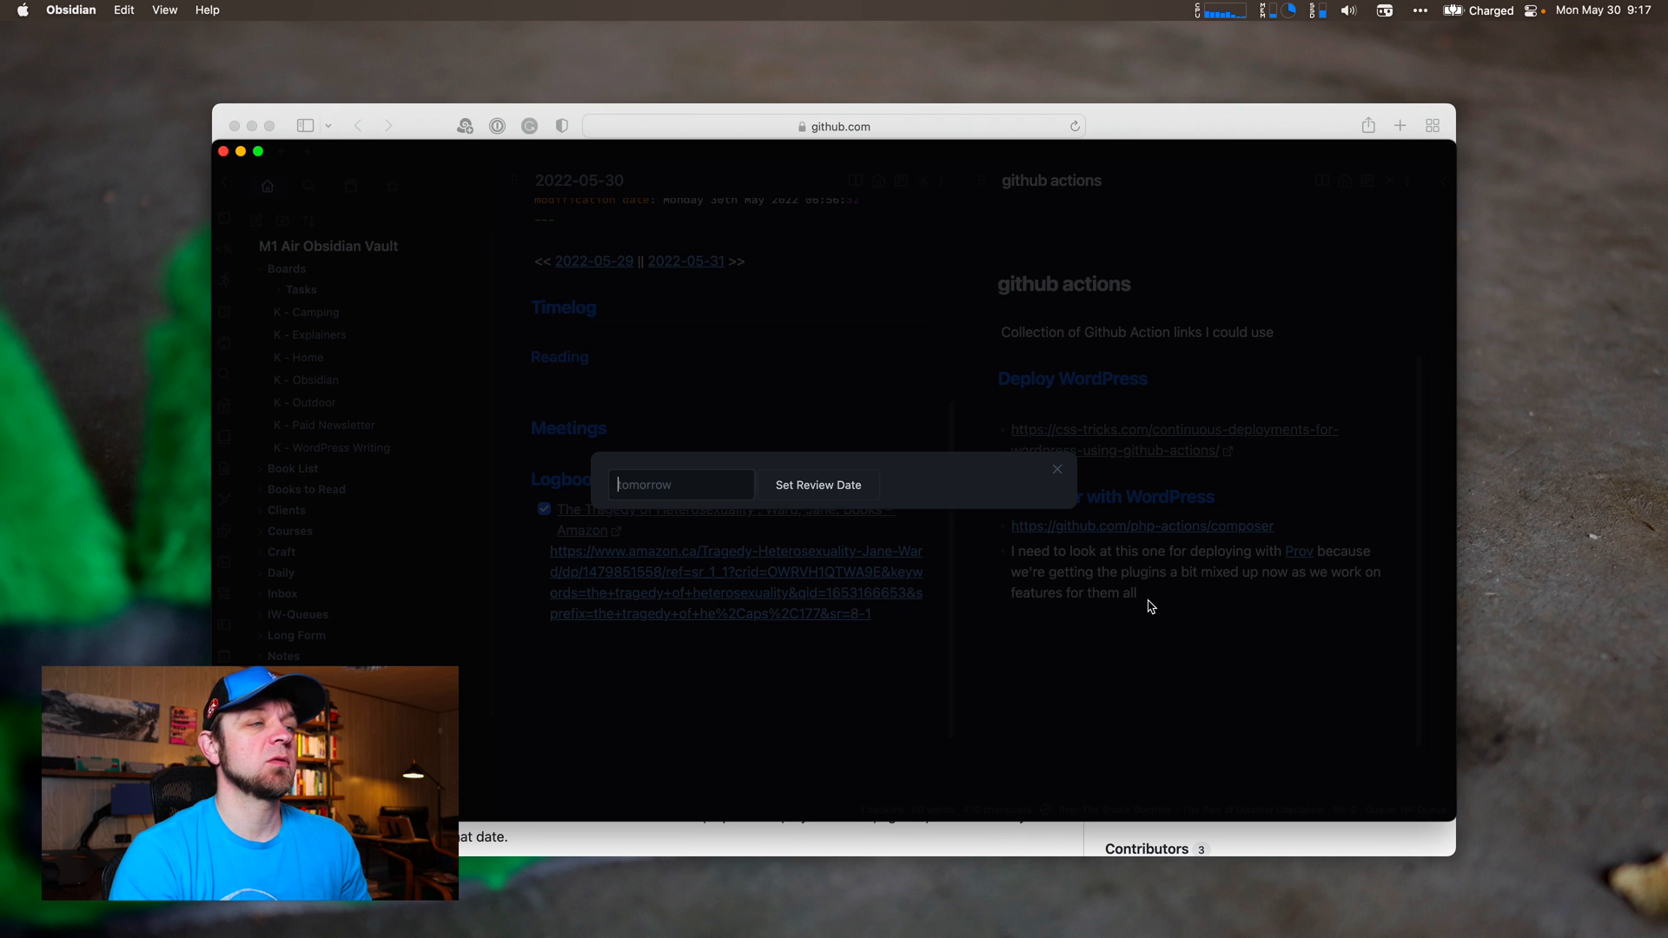
{"action": "left_click", "coordinate": [817, 485]}
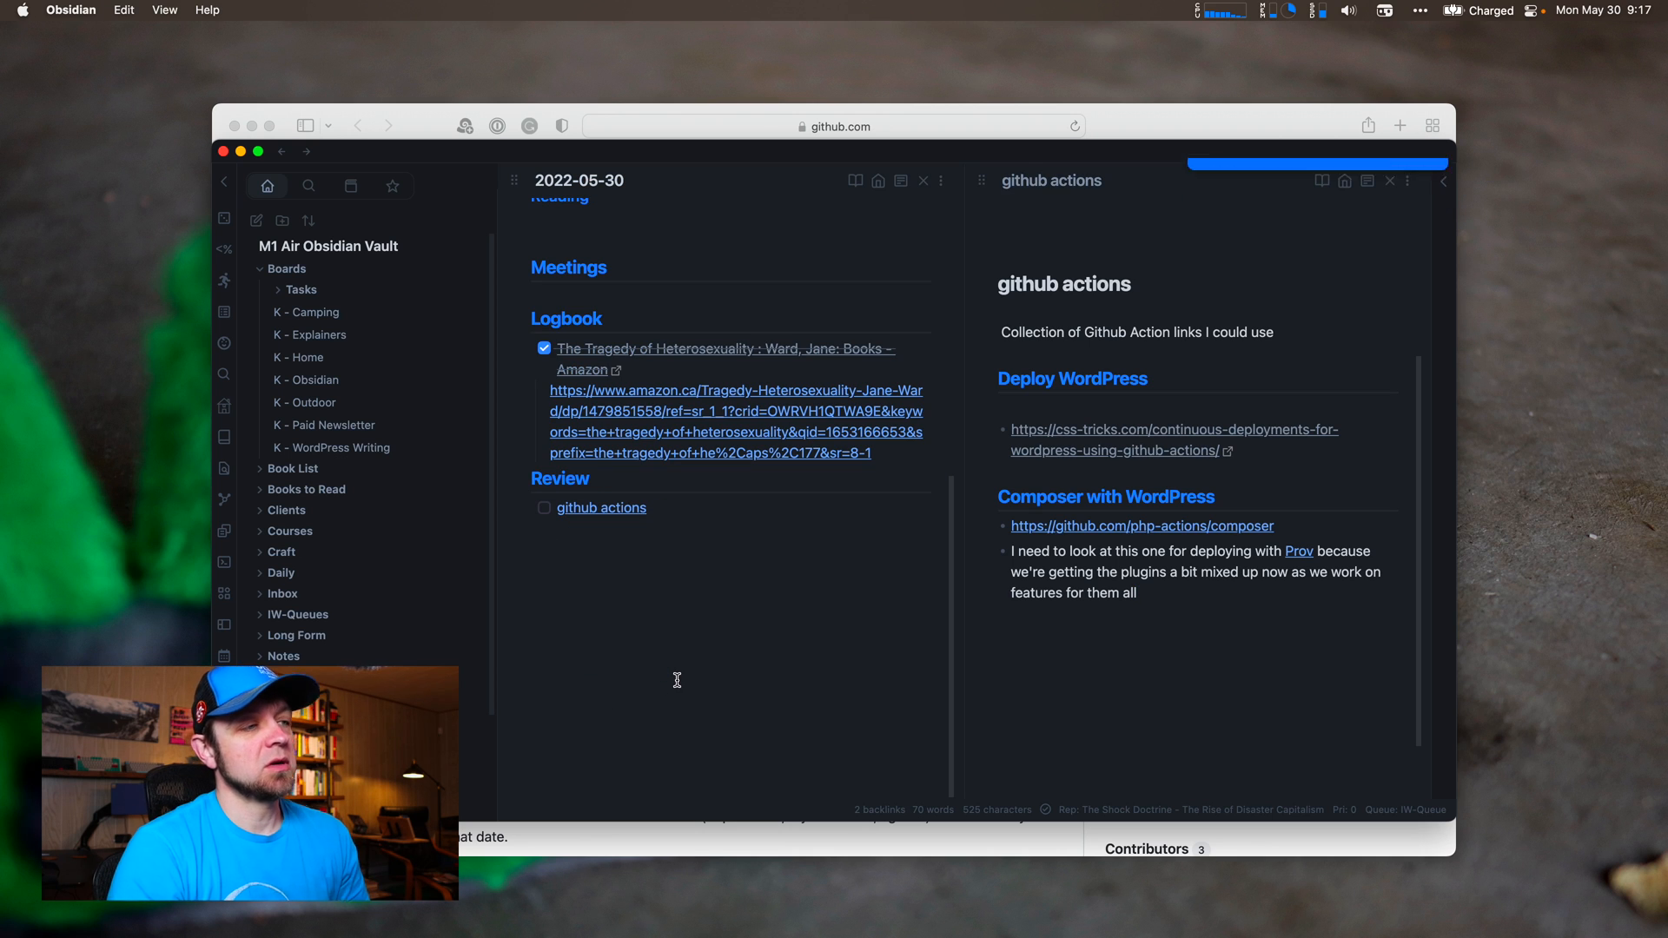
Write 'look at finishing the composer integration for Prov', linking [[composer]] and [[Prov]].
{"action": "type", "text": "look at finishing the"}
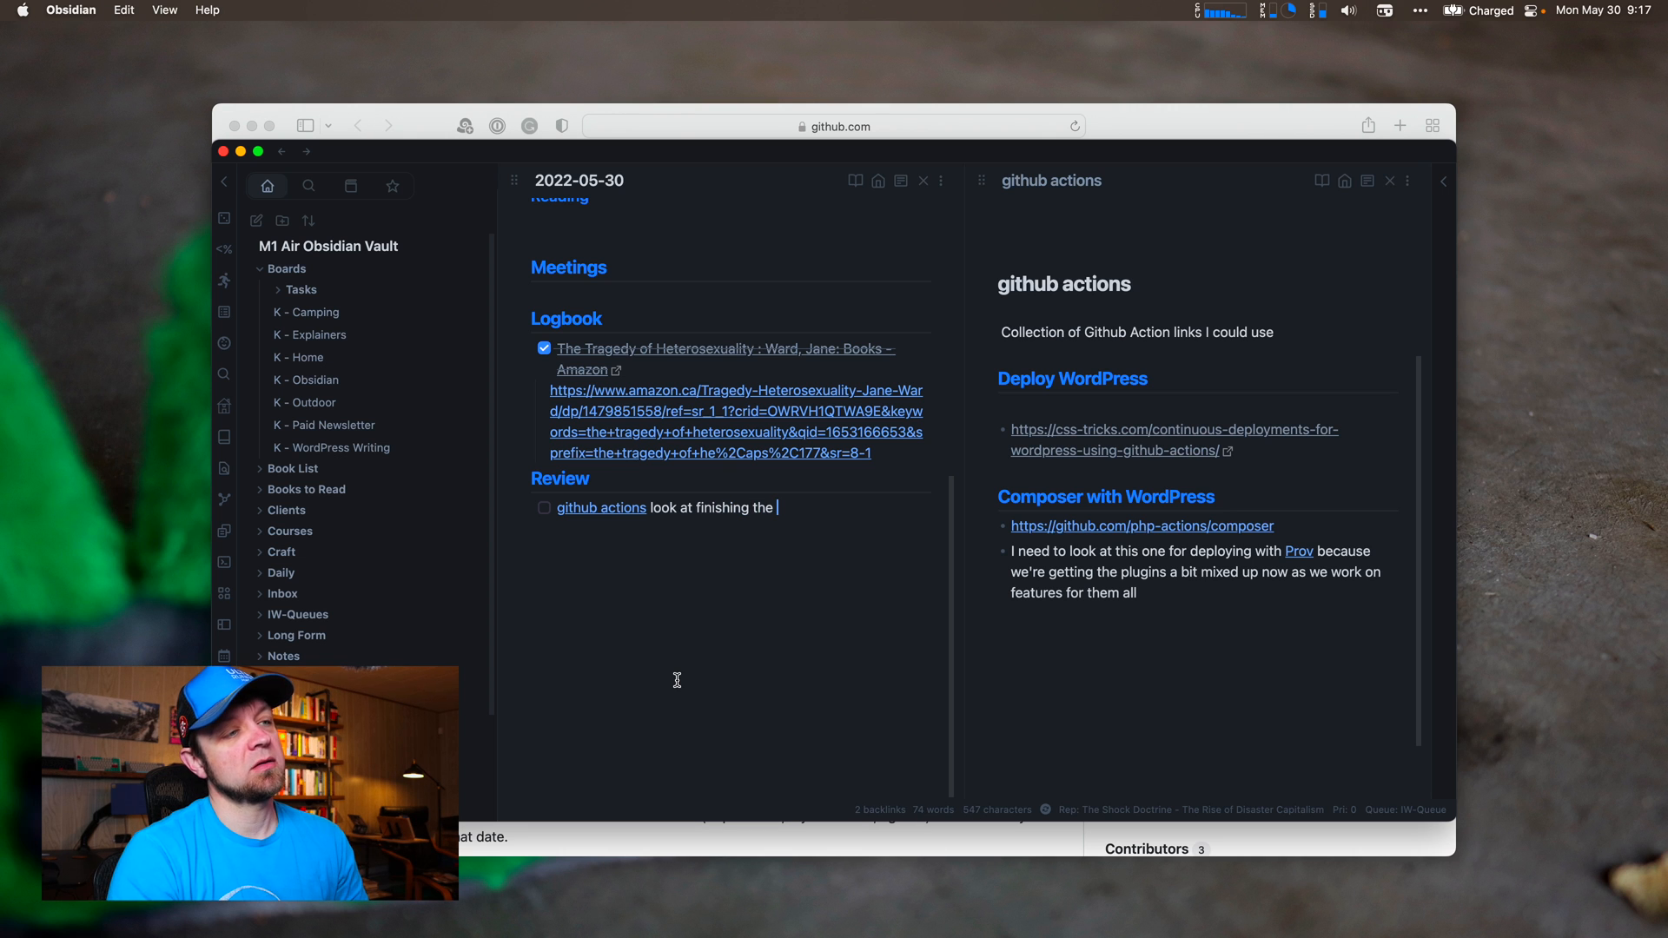
{"action": "type", "text": "[[compo"}
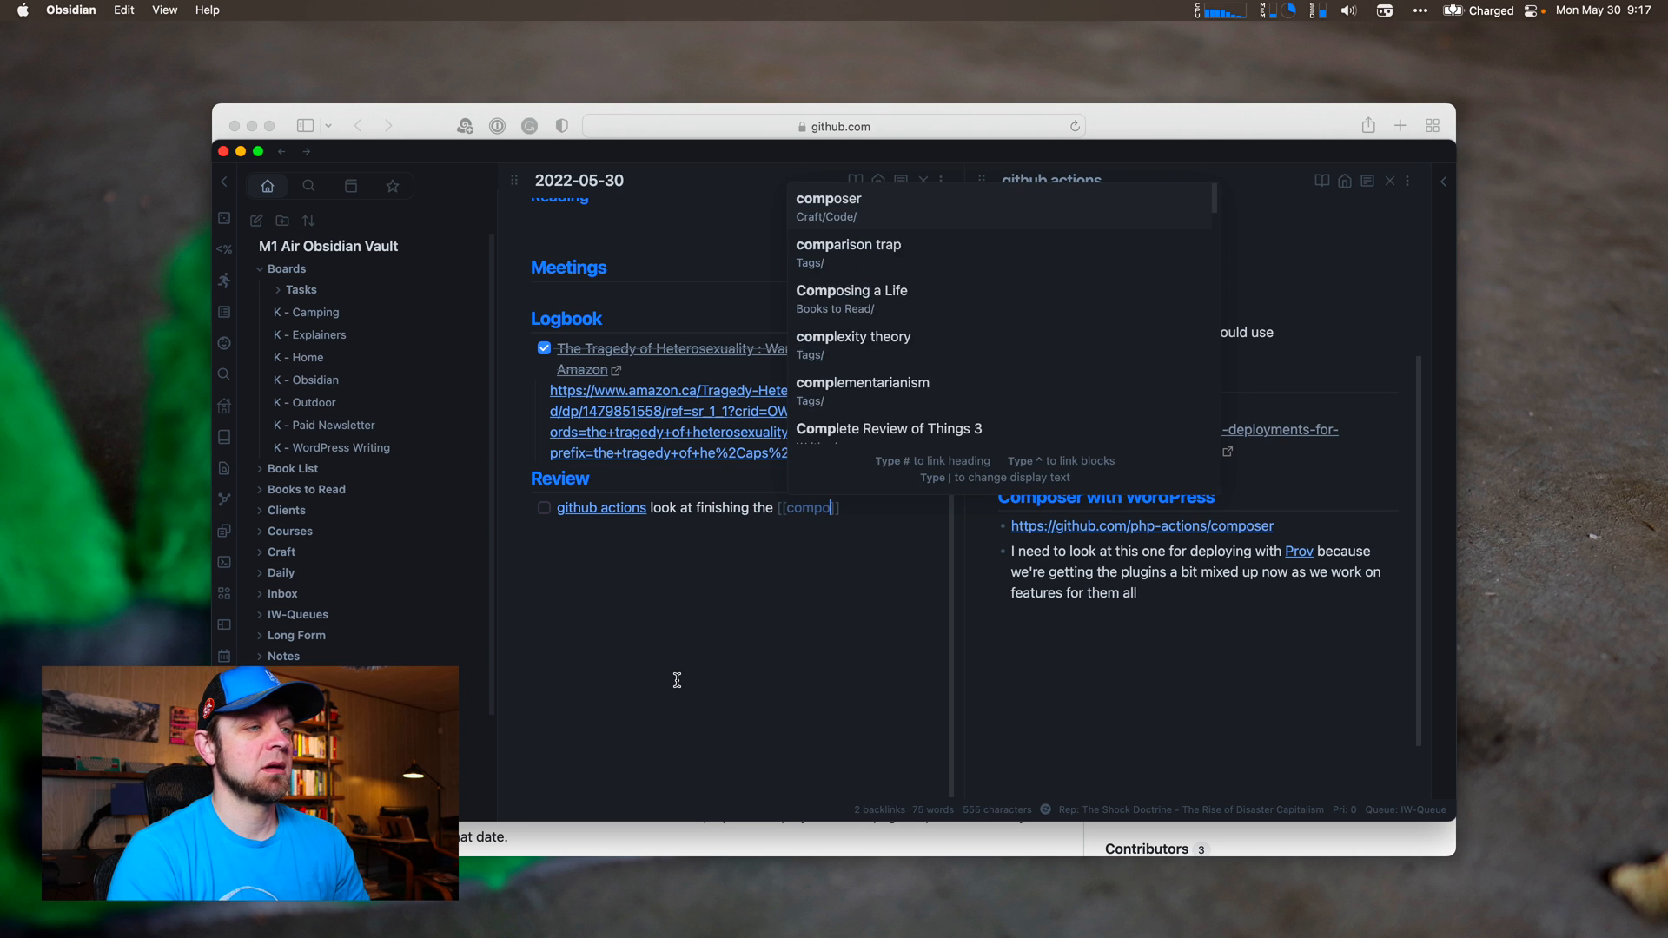
{"action": "left_click", "coordinate": [828, 198]}
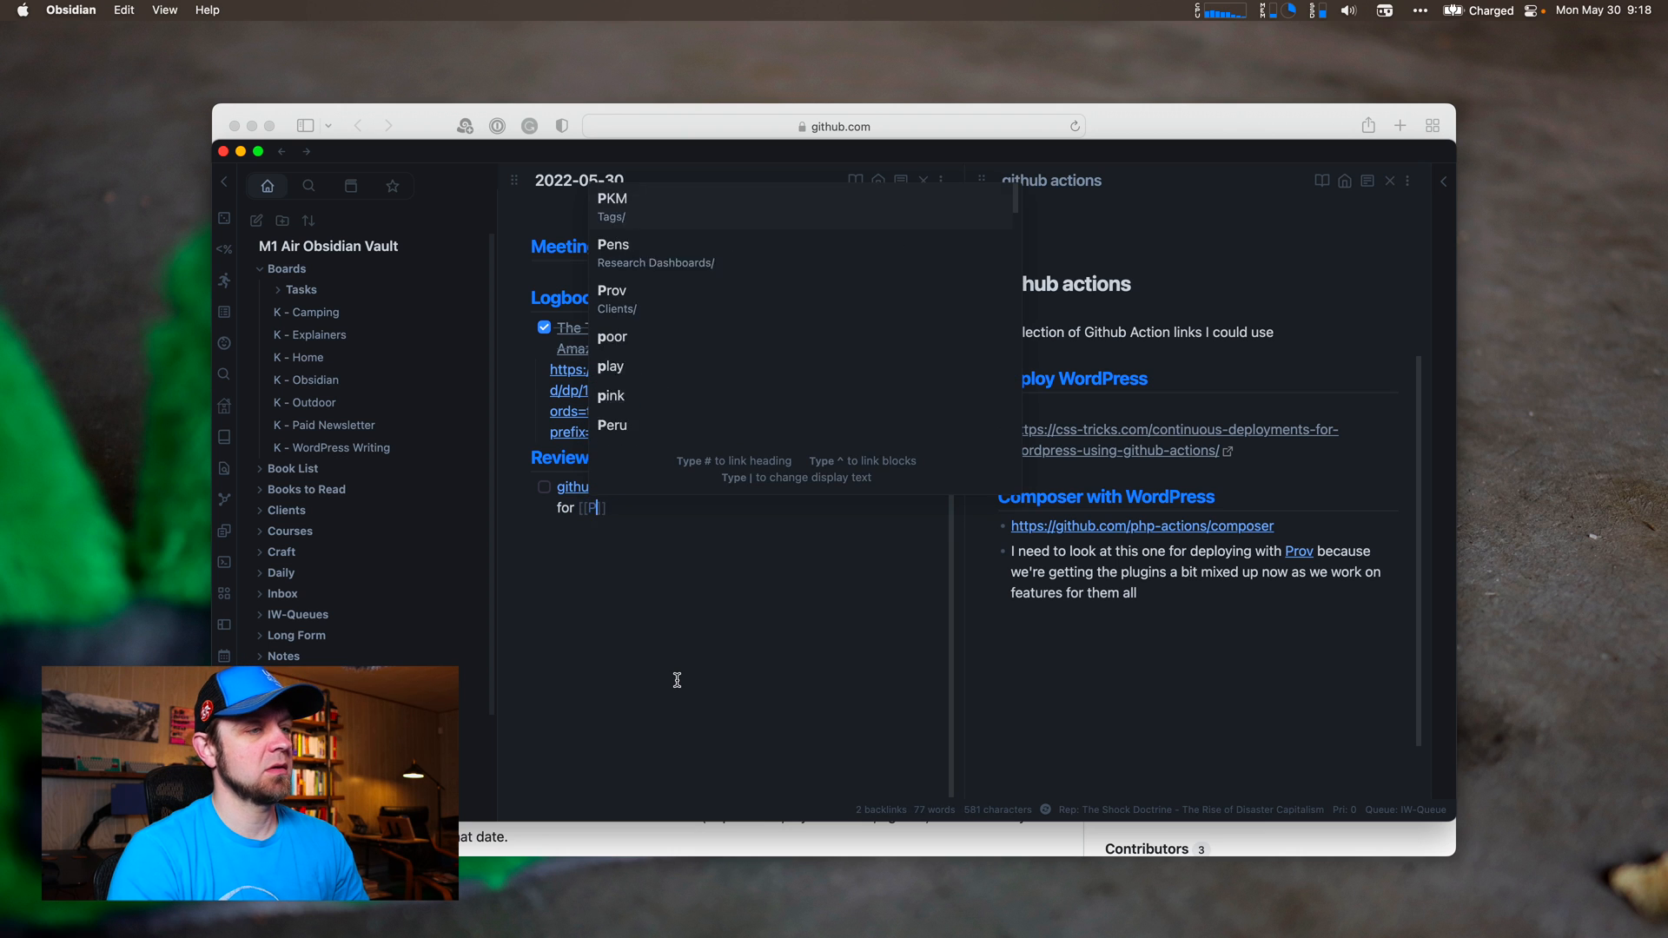
{"action": "left_click", "coordinate": [611, 290]}
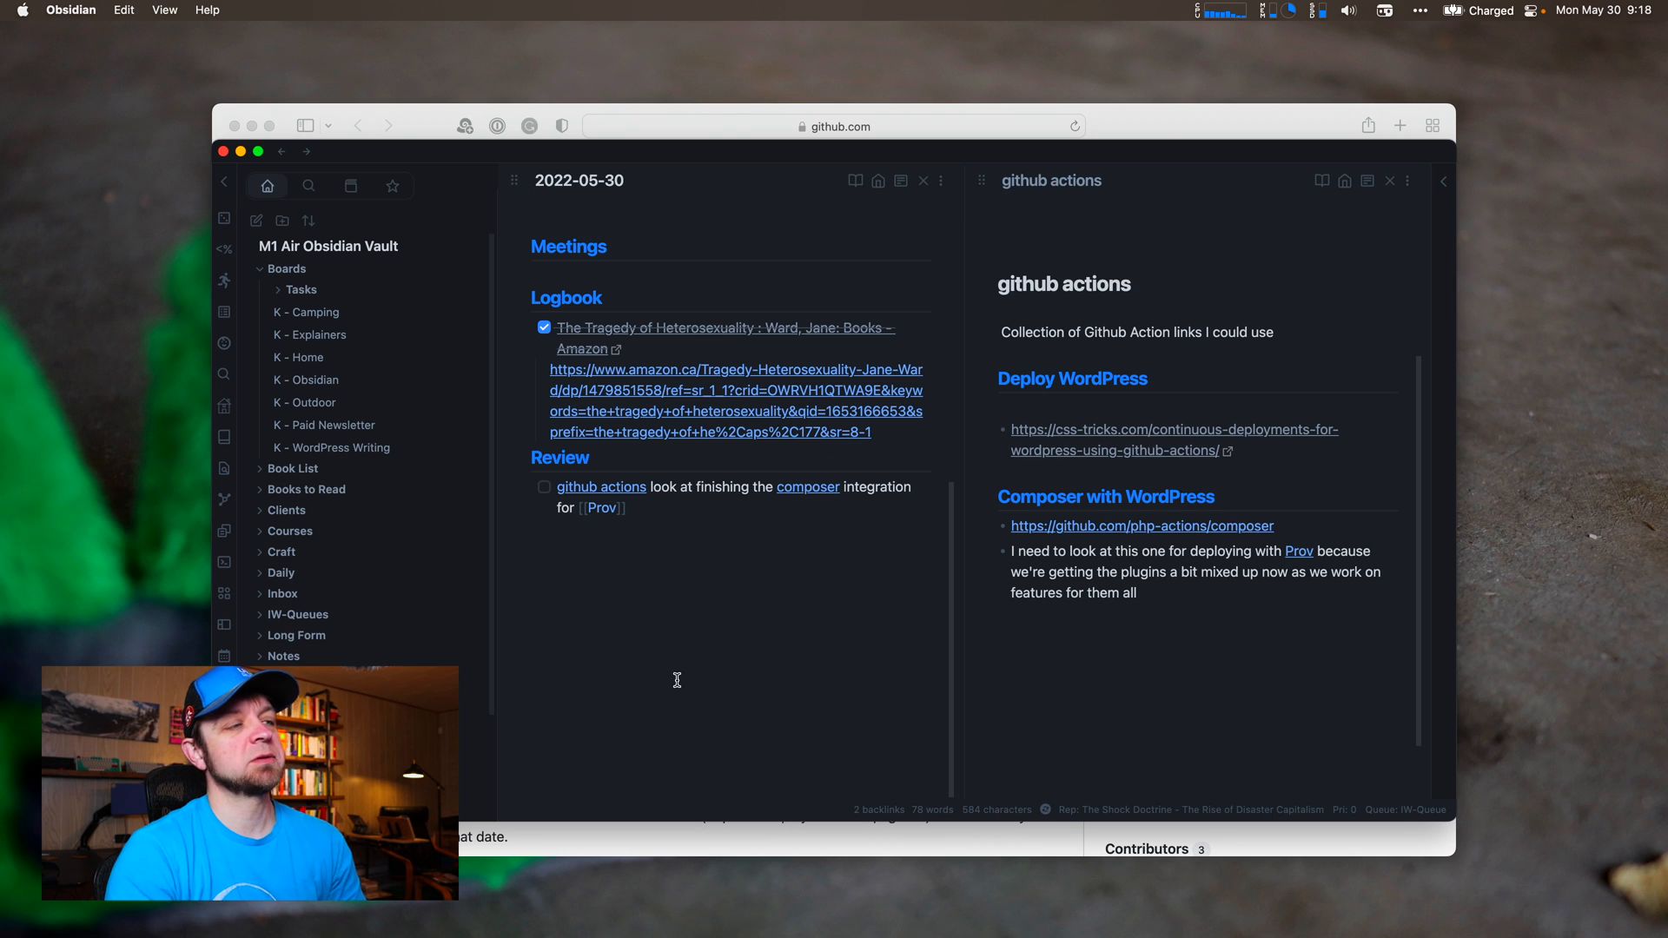